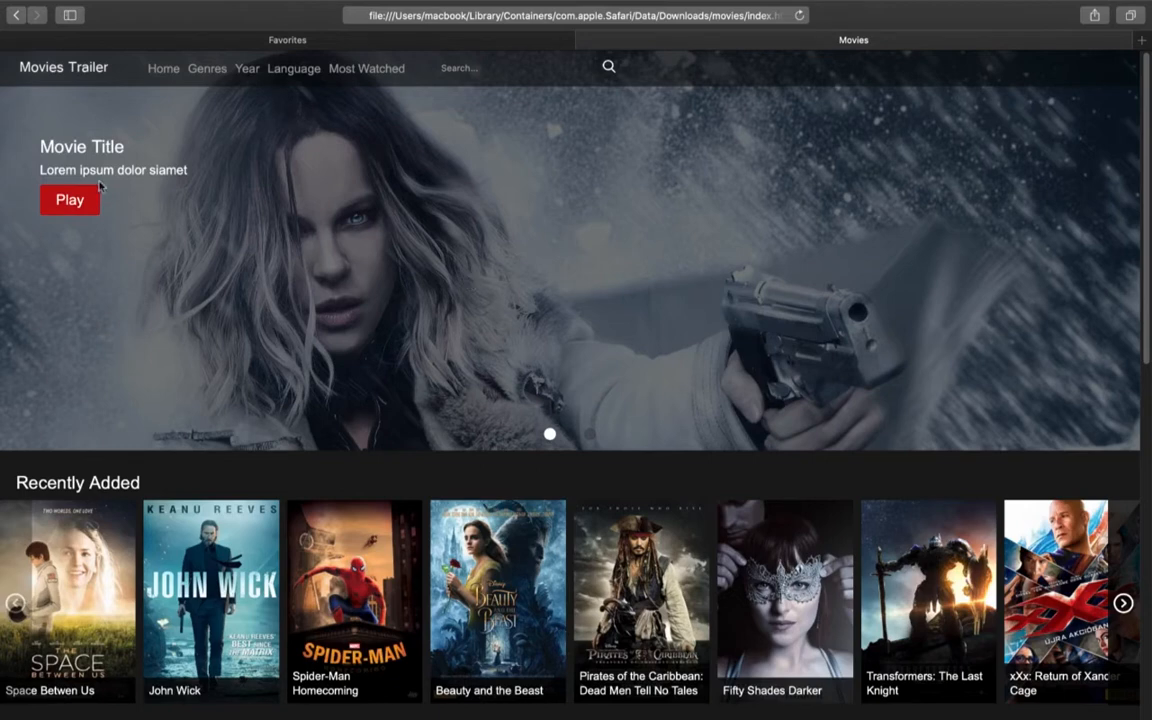
# Step: Review the Space Between Us page's download and watch links, related movies and comments
pyautogui.scroll(-3)
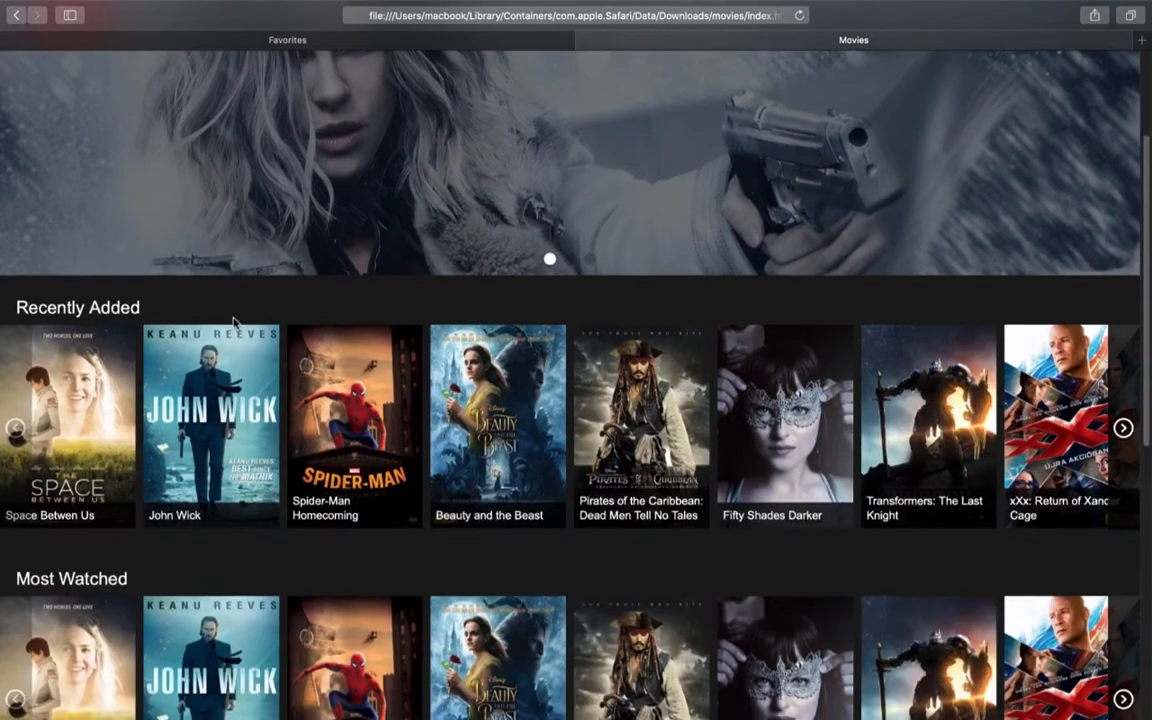
pyautogui.scroll(-3)
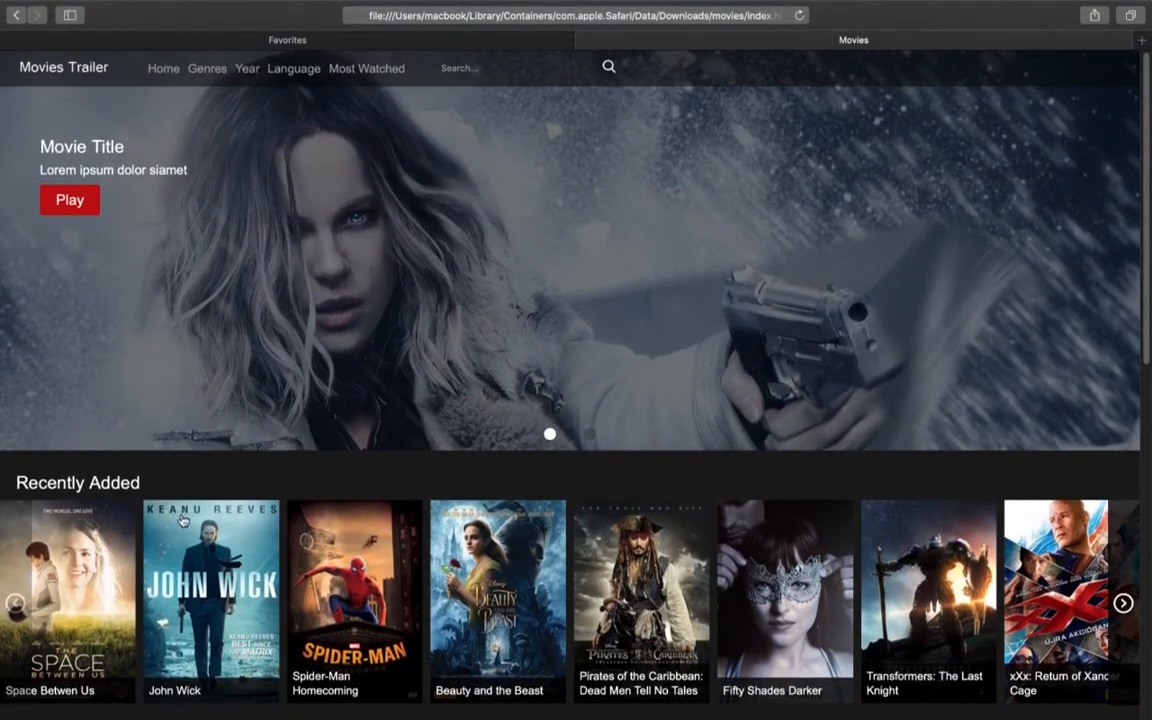
pyautogui.click(68, 600)
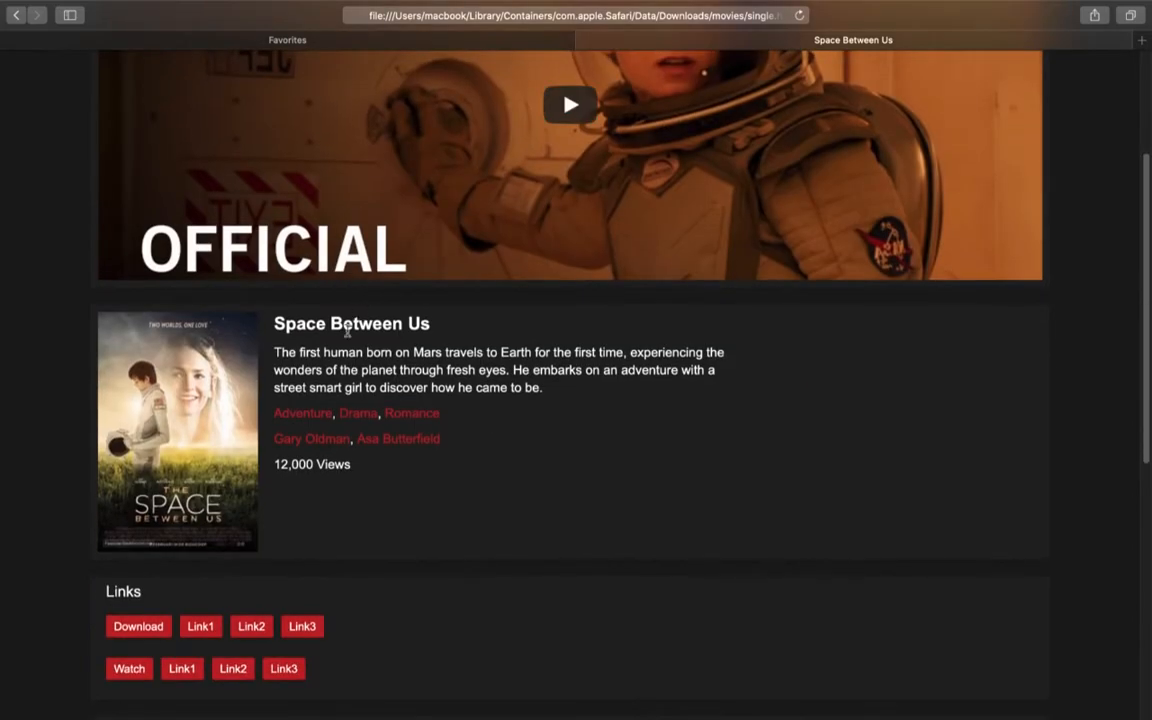
pyautogui.moveTo(552, 392)
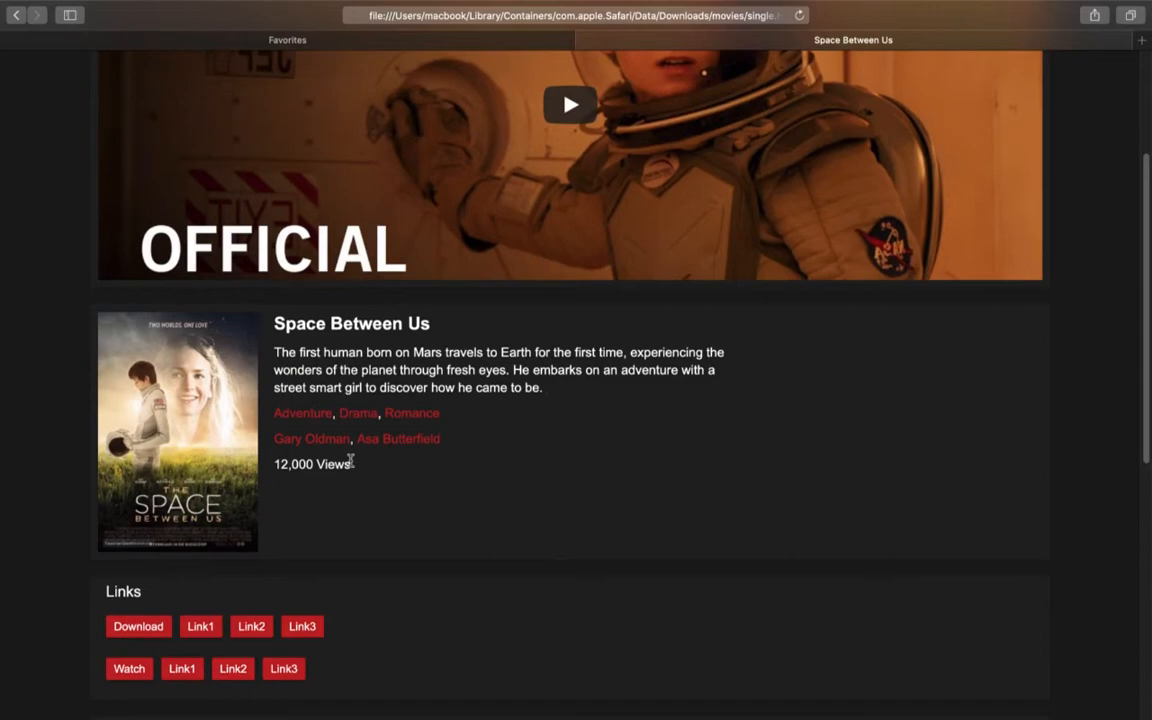
pyautogui.scroll(-3)
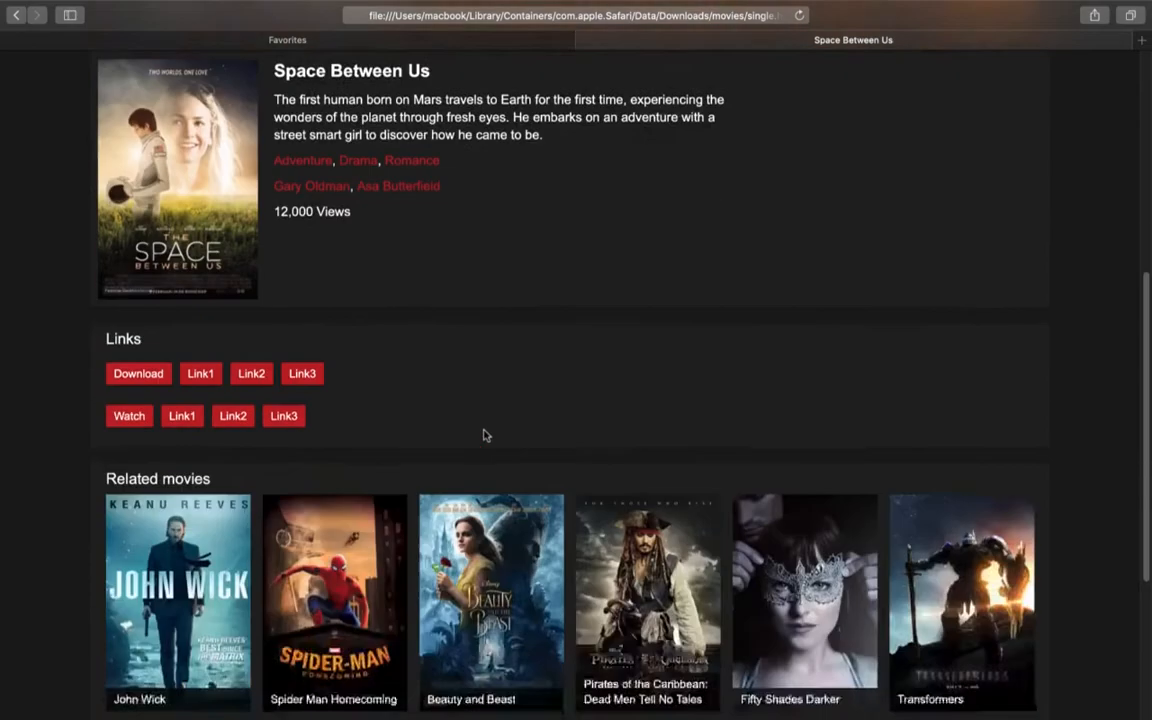
pyautogui.scroll(-3)
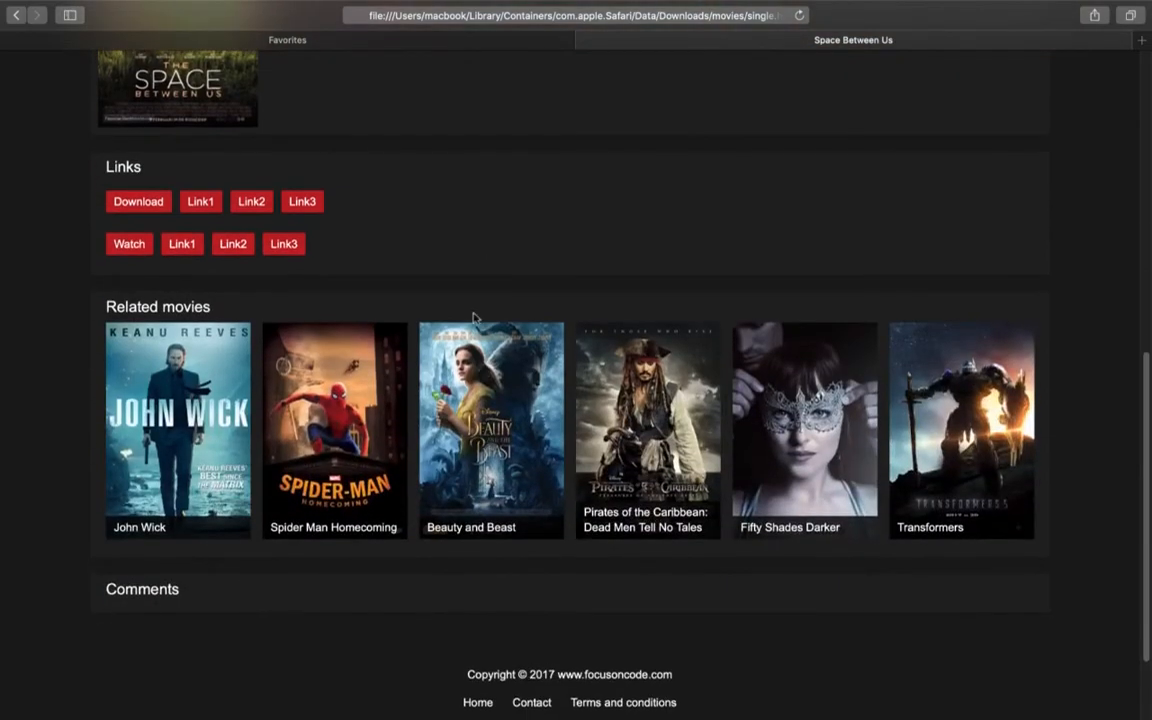
pyautogui.scroll(3)
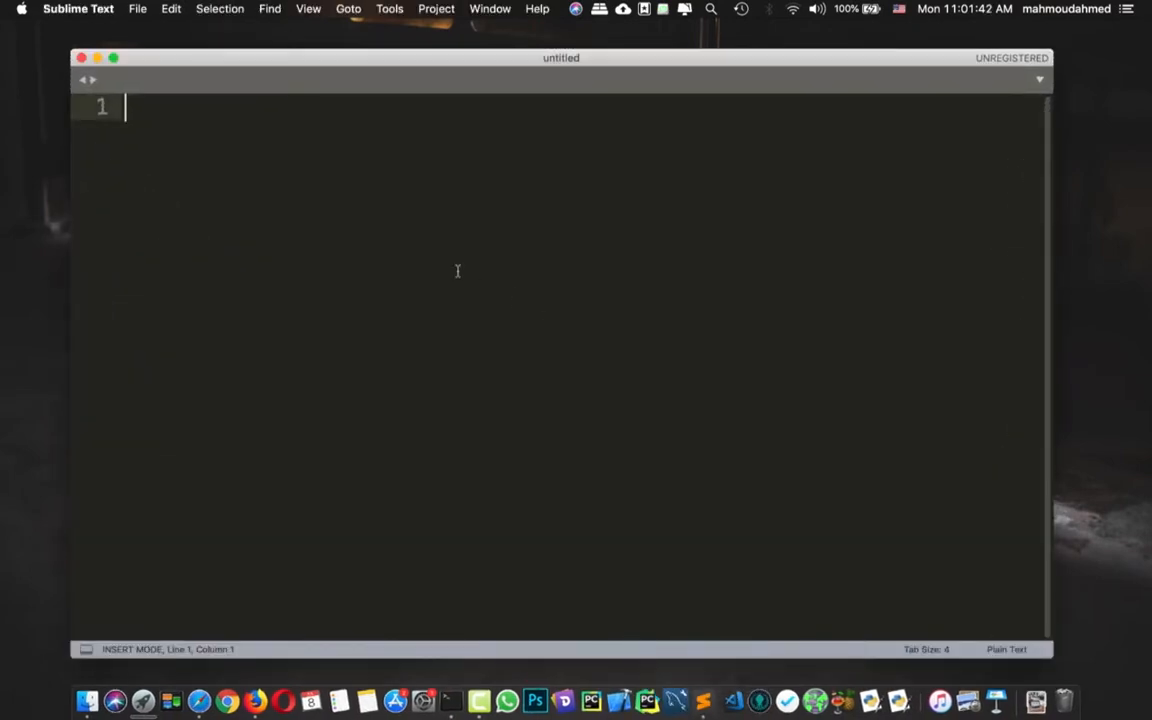
# Step: Start the 'movie :' outline with title, description, tags and image fields
pyautogui.write('movie')
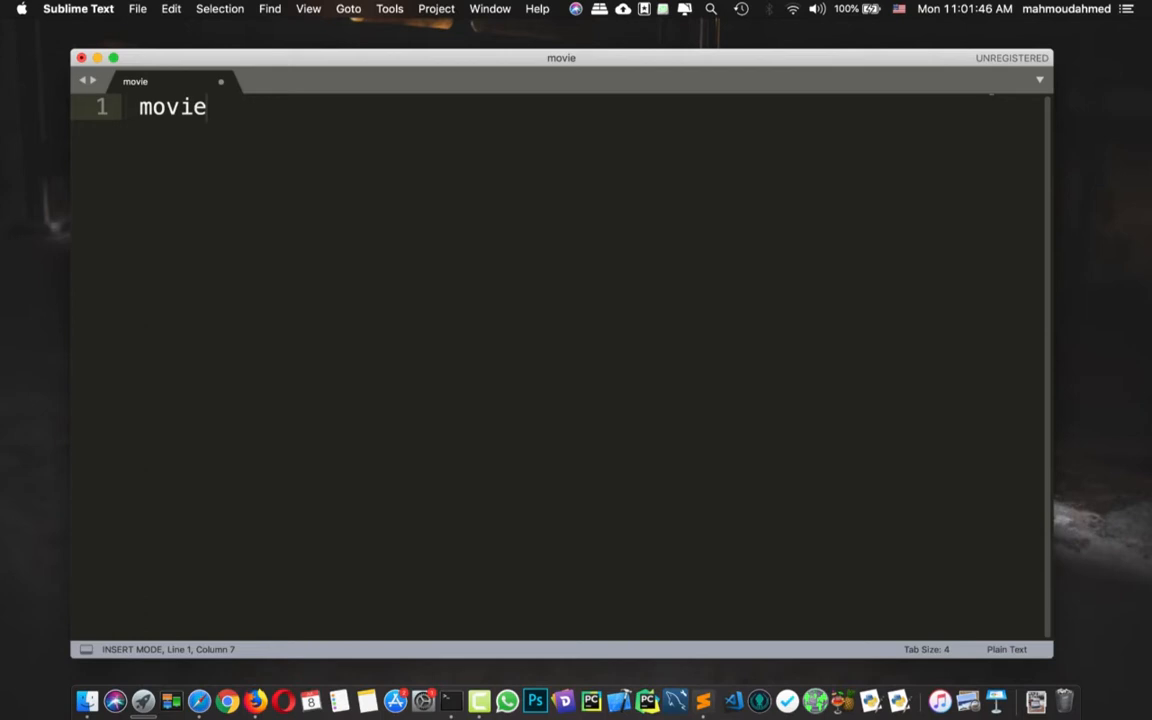
pyautogui.write(':')
pyautogui.write('-')
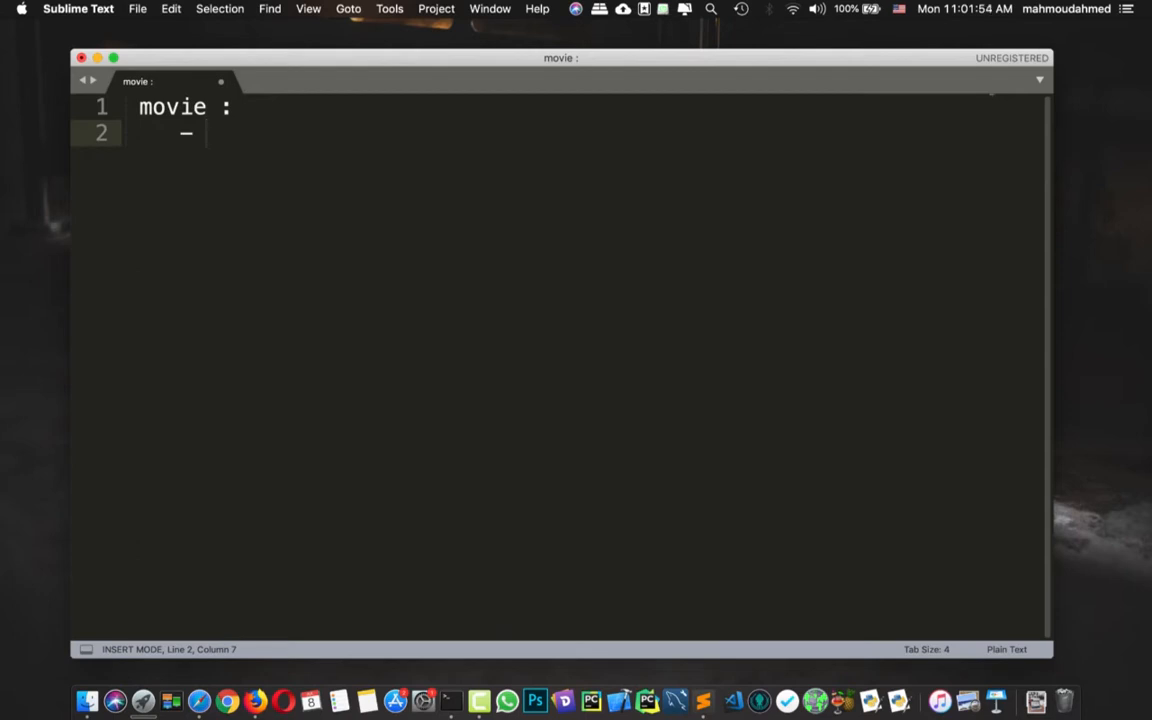
pyautogui.write('title')
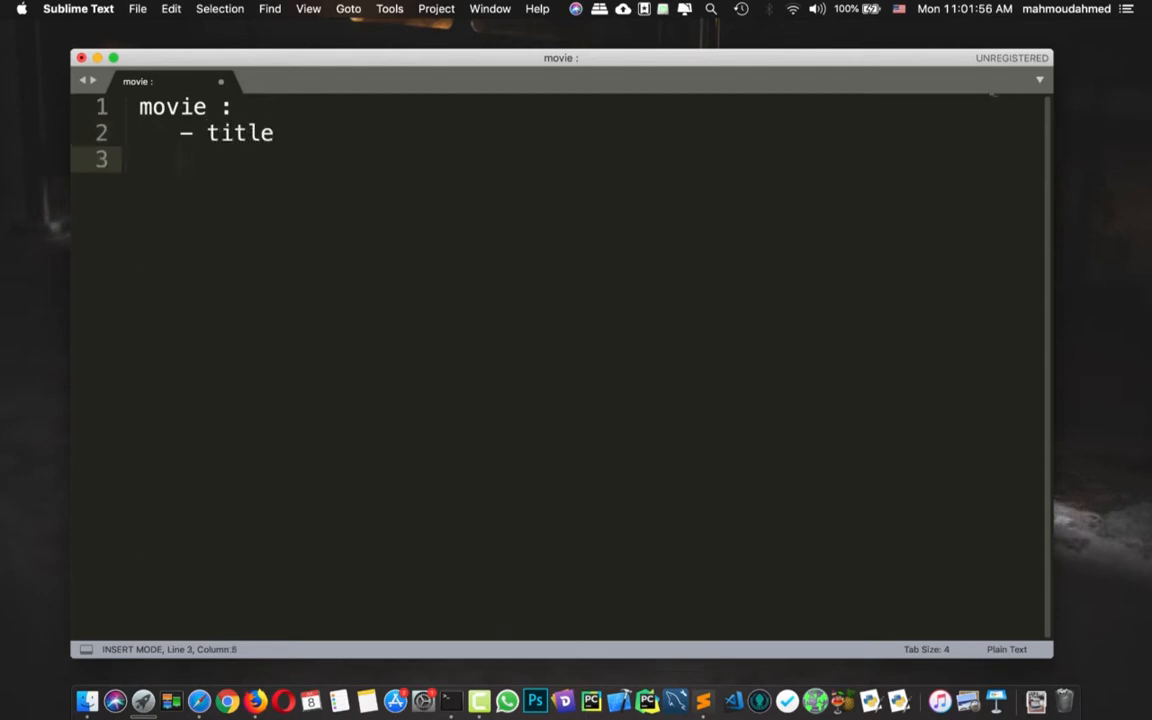
pyautogui.write('- descript')
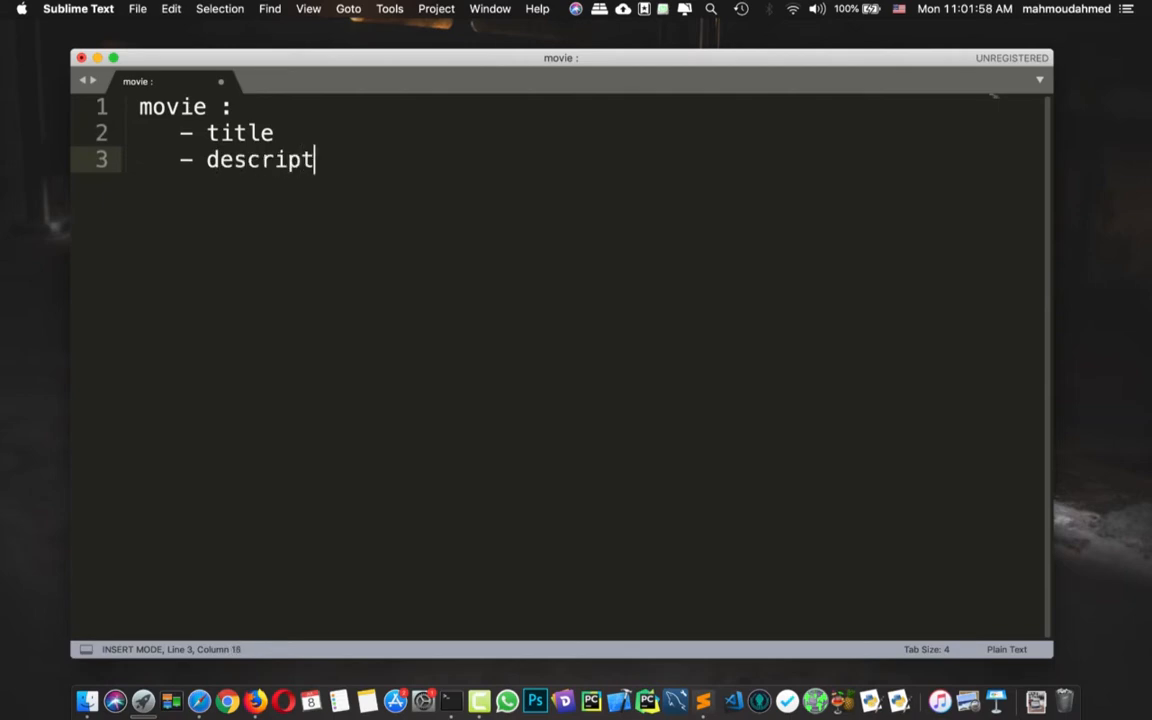
pyautogui.write('ion')
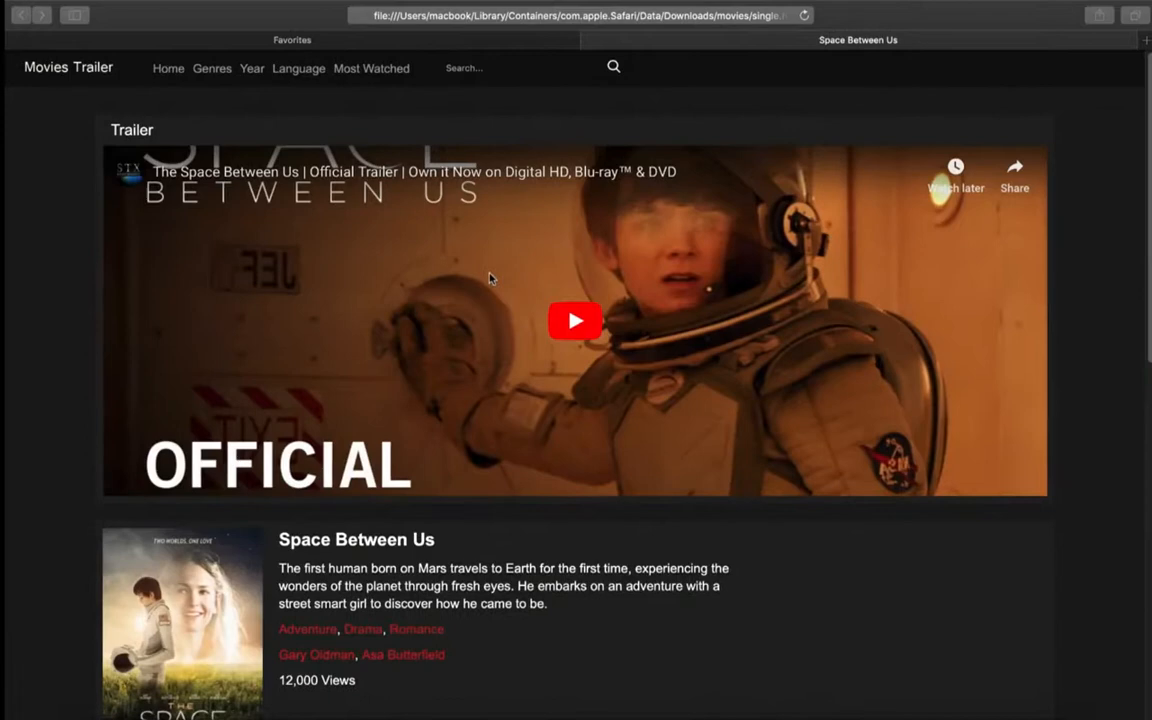
pyautogui.scroll(-3)
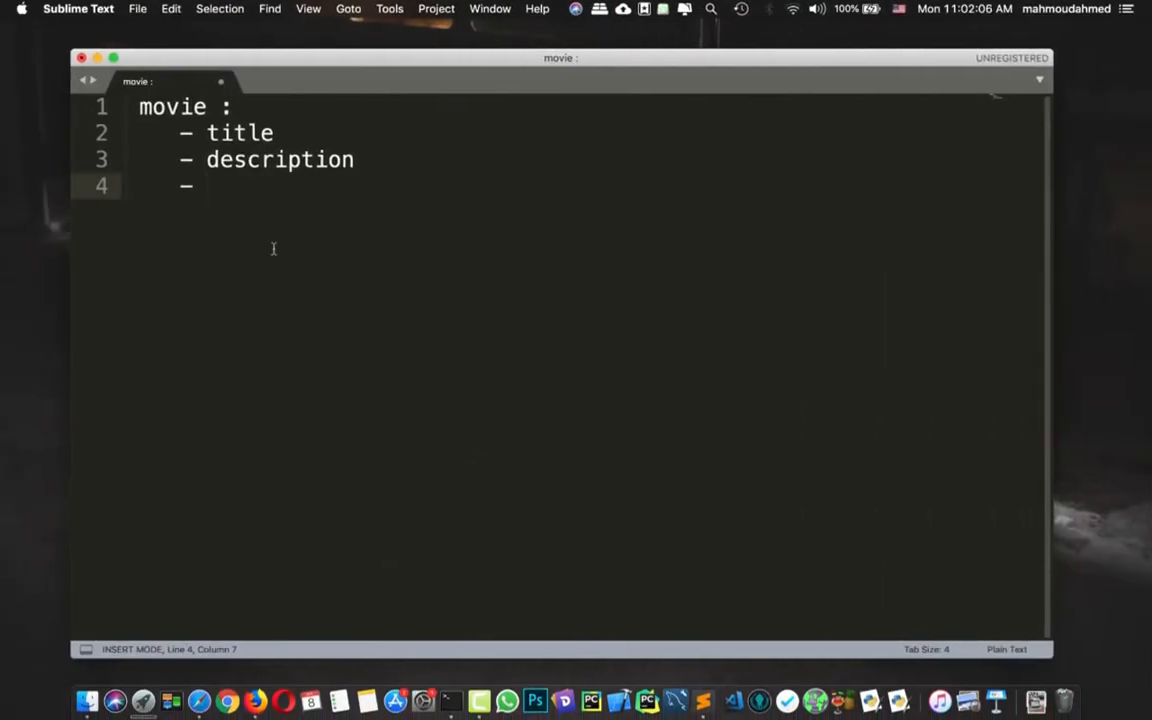
pyautogui.write('tags')
pyautogui.write('- views')
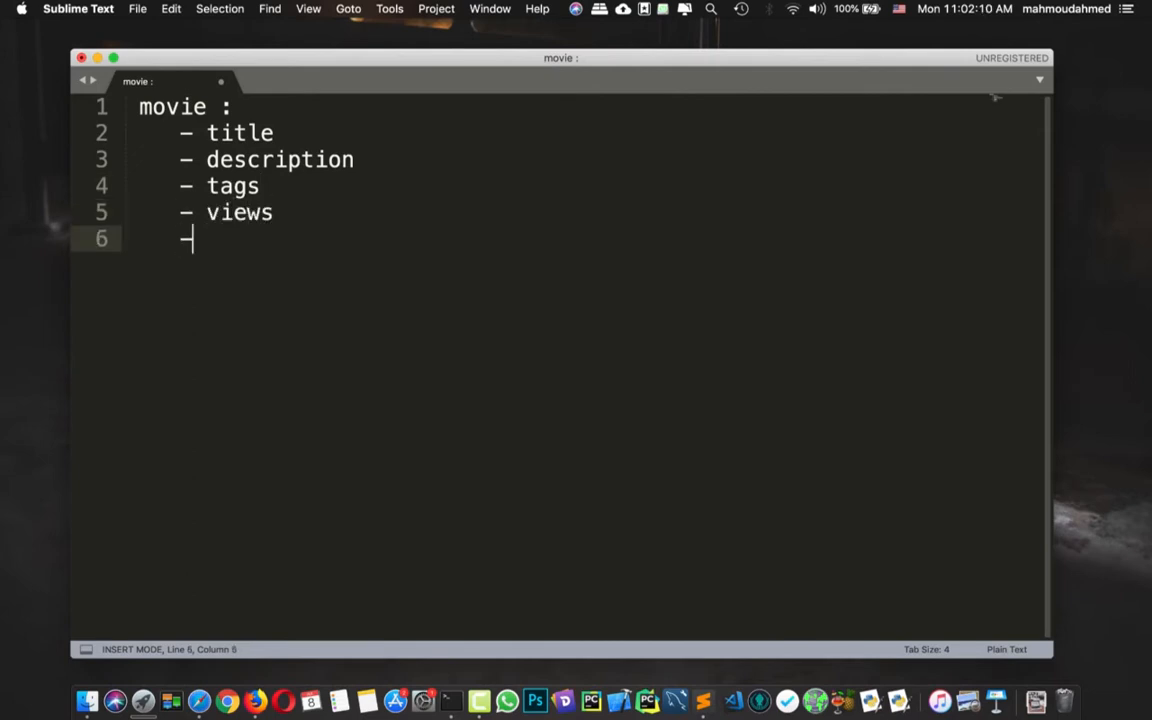
pyautogui.write('image')
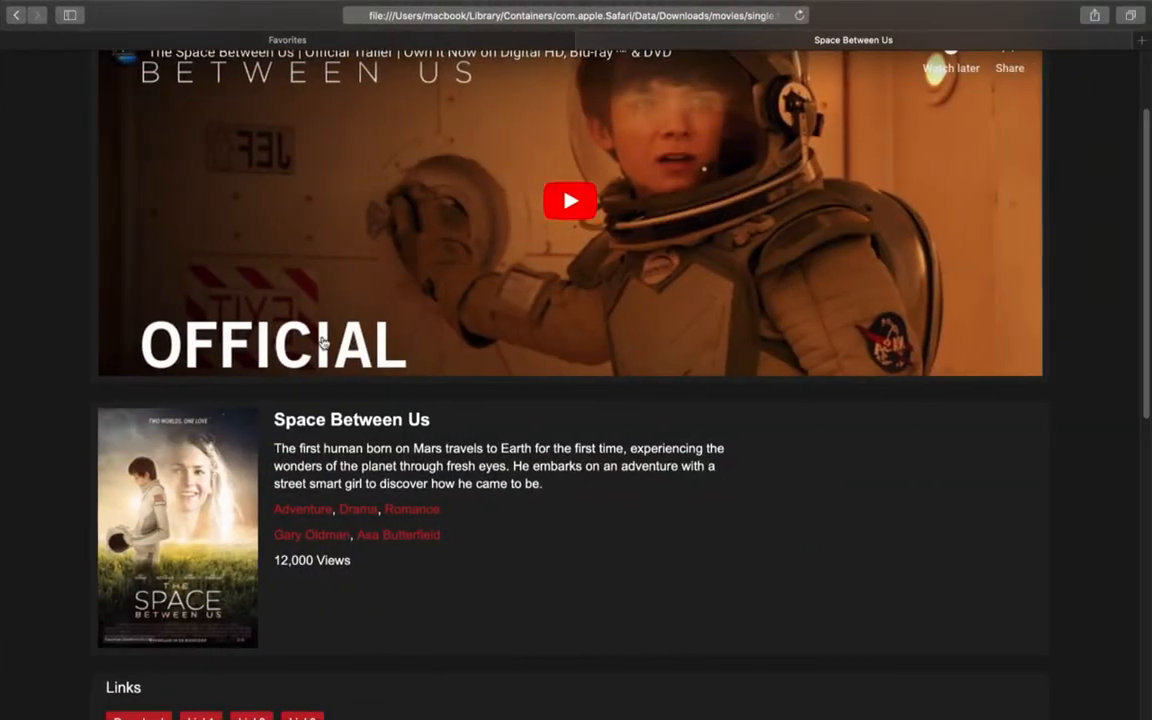
# Step: Add related movies, category, language and year fields, checking the site's language options
pyautogui.scroll(-3)
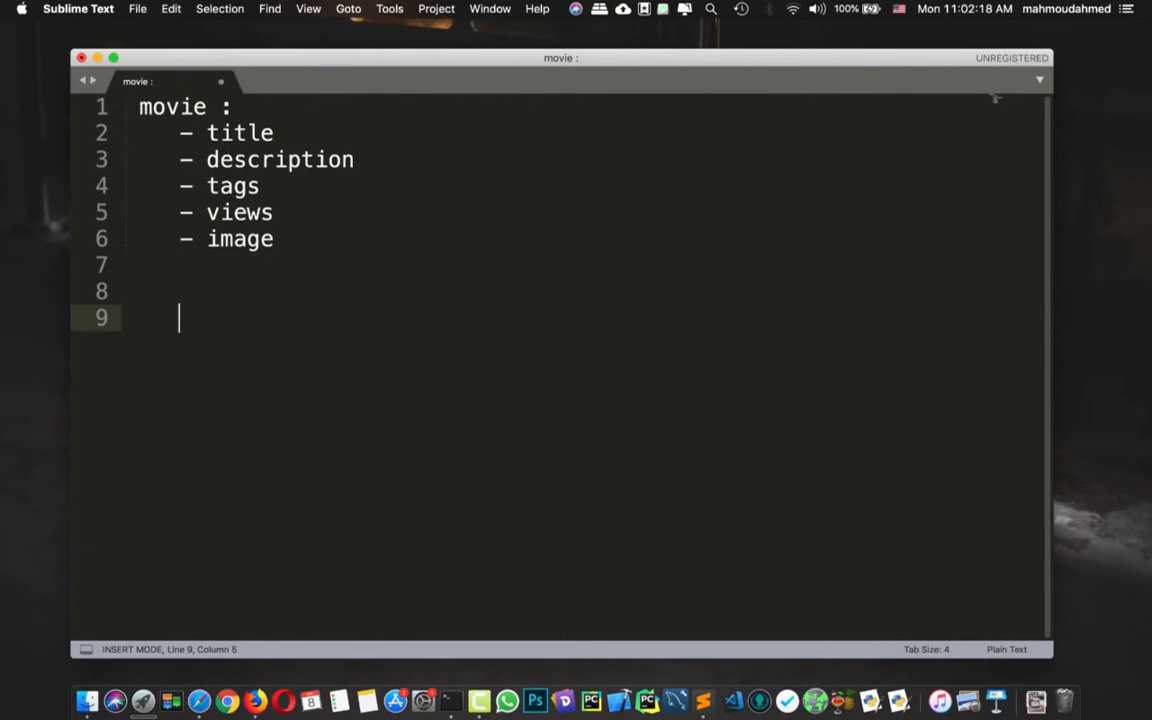
pyautogui.write('- related')
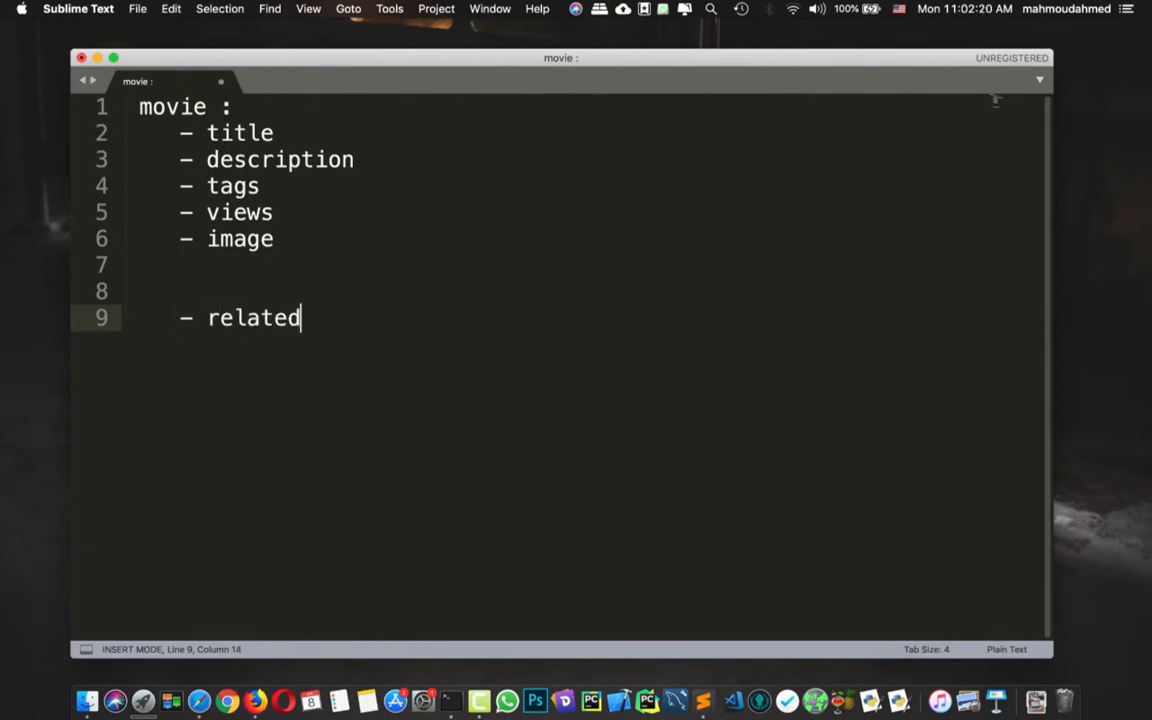
pyautogui.write('movies')
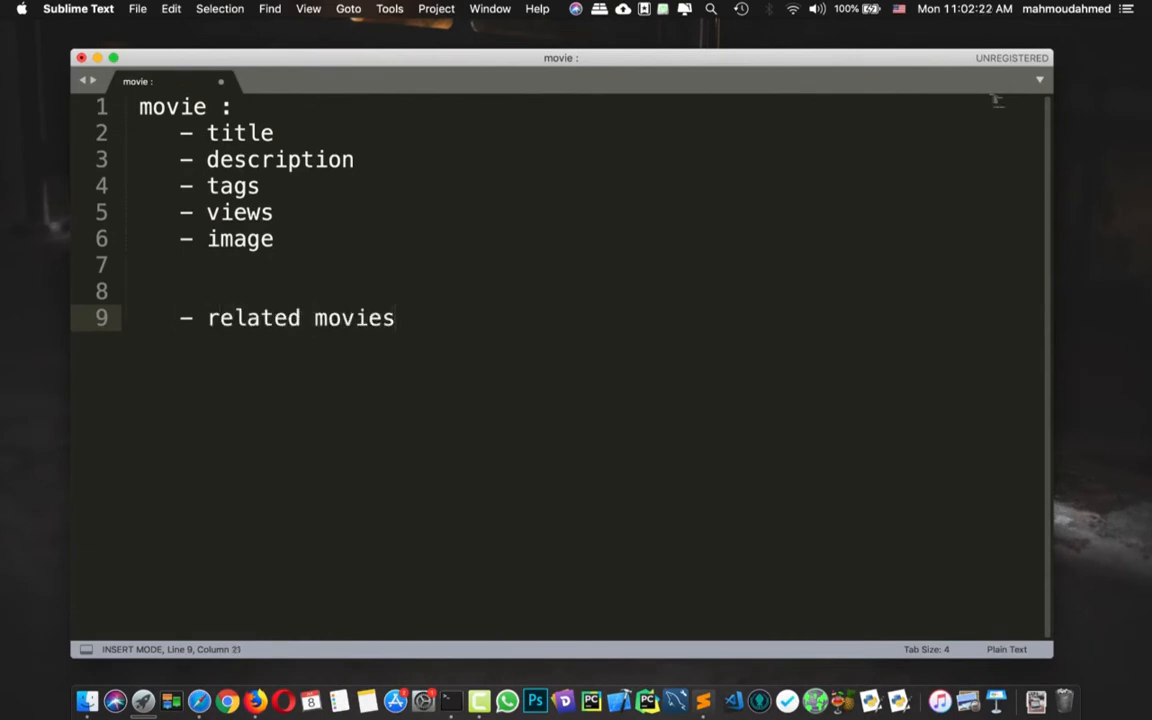
pyautogui.write('-')
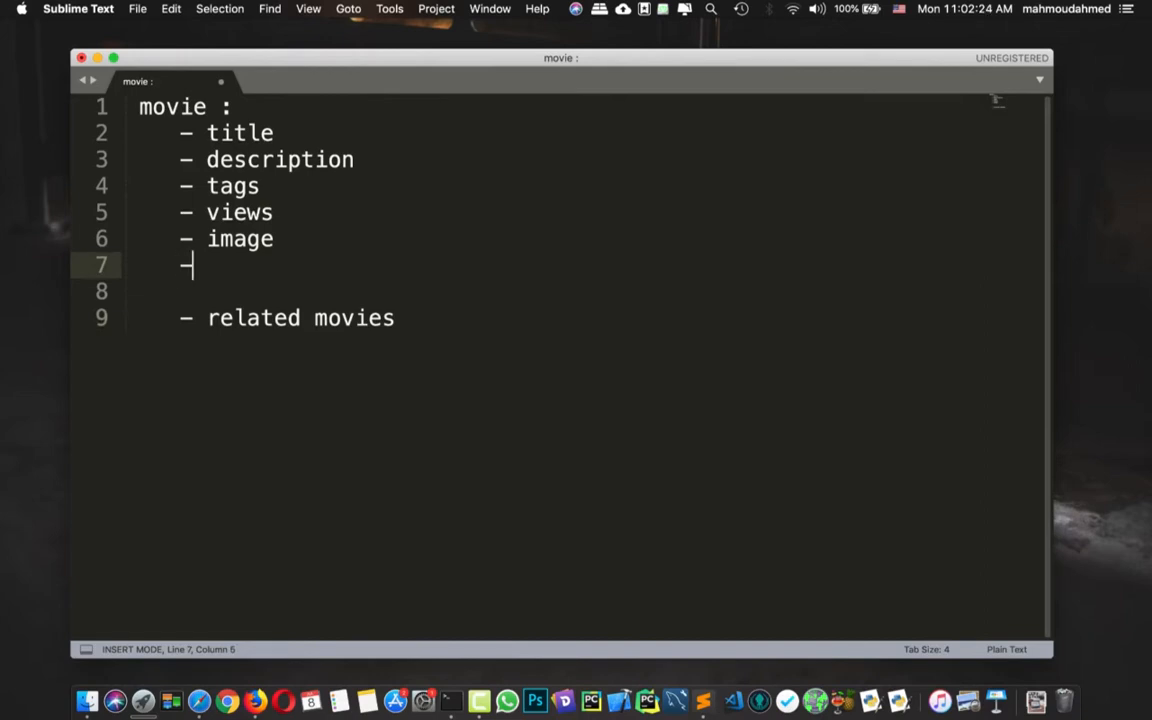
pyautogui.write('catego')
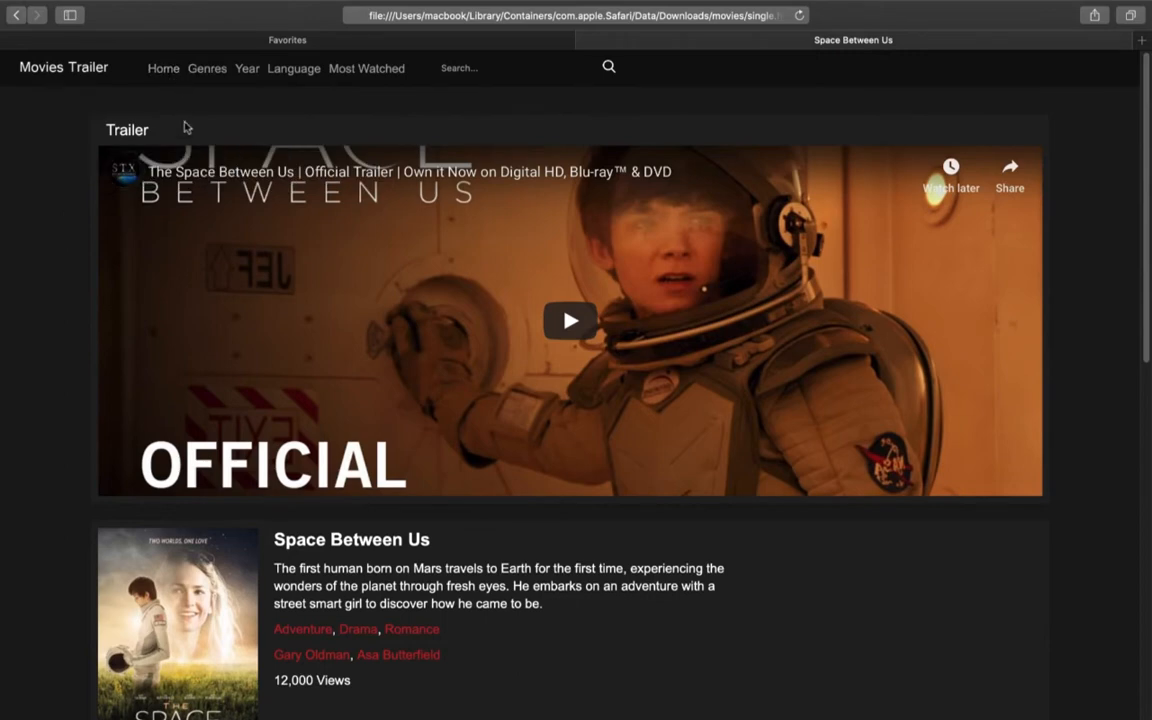
pyautogui.click(292, 68)
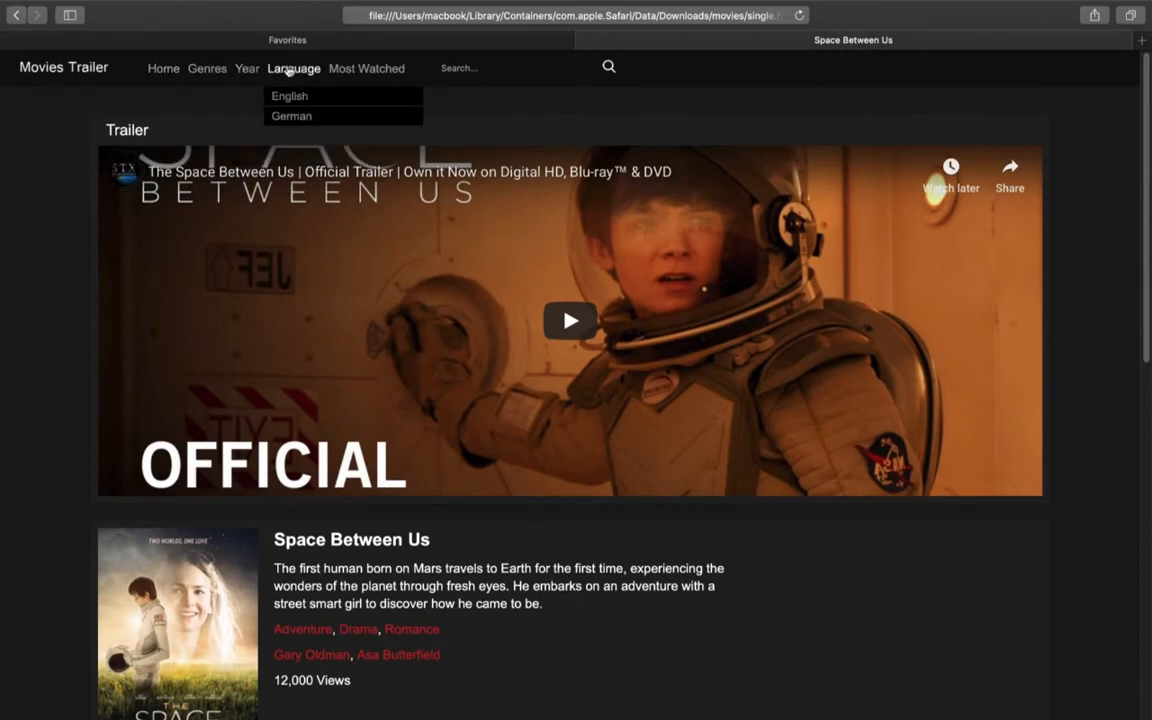
pyautogui.click(248, 68)
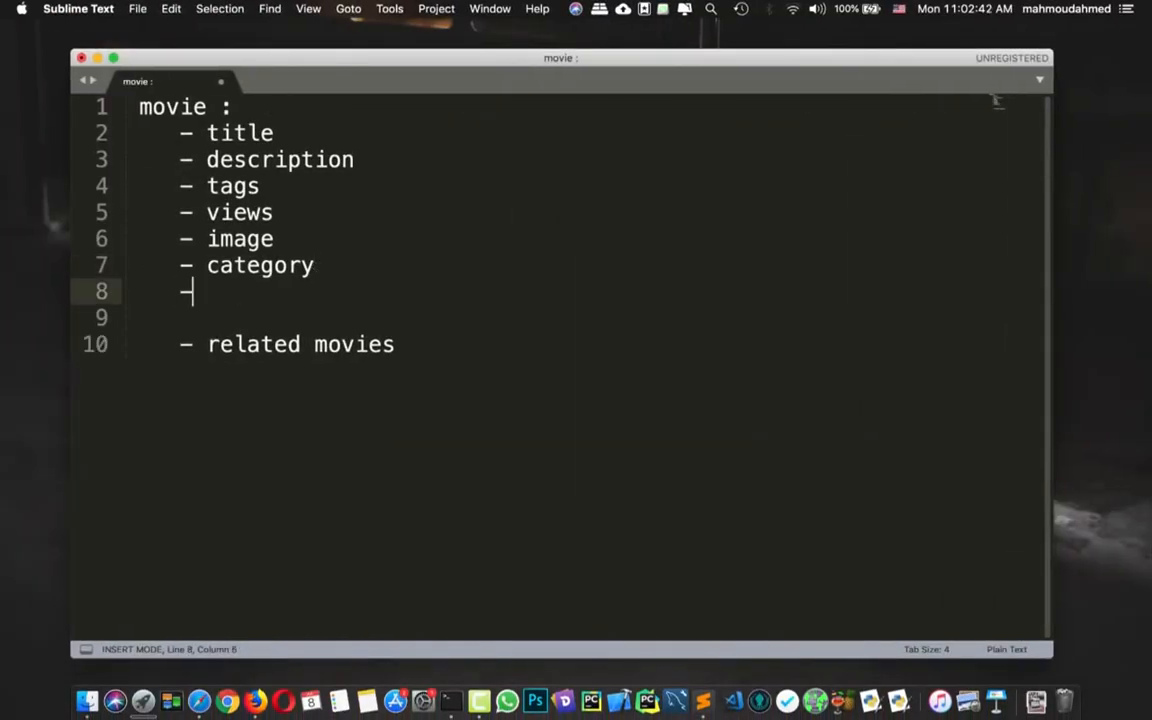
pyautogui.write('language')
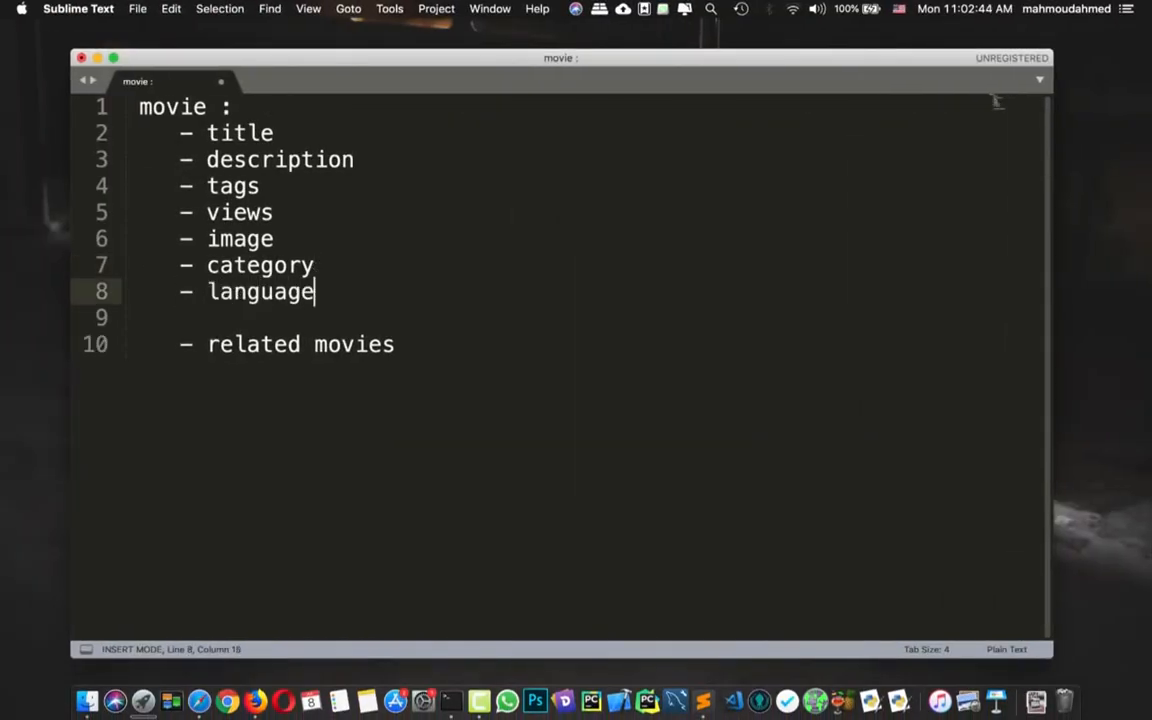
pyautogui.write('yea')
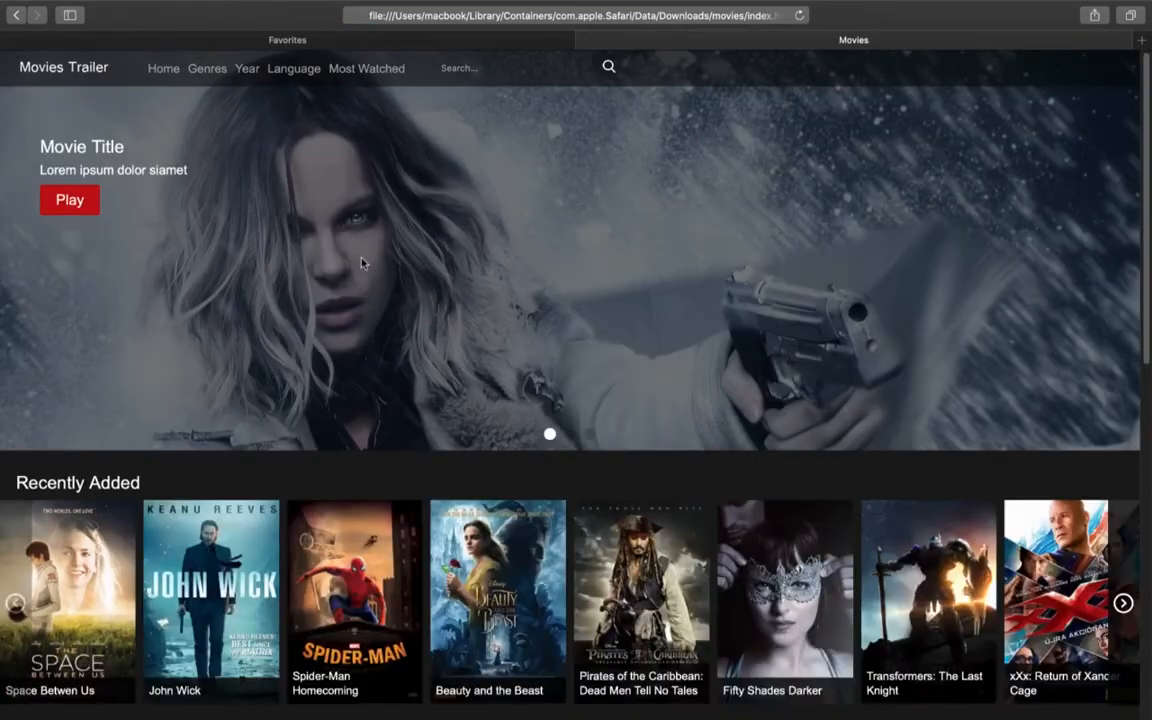
pyautogui.scroll(-3)
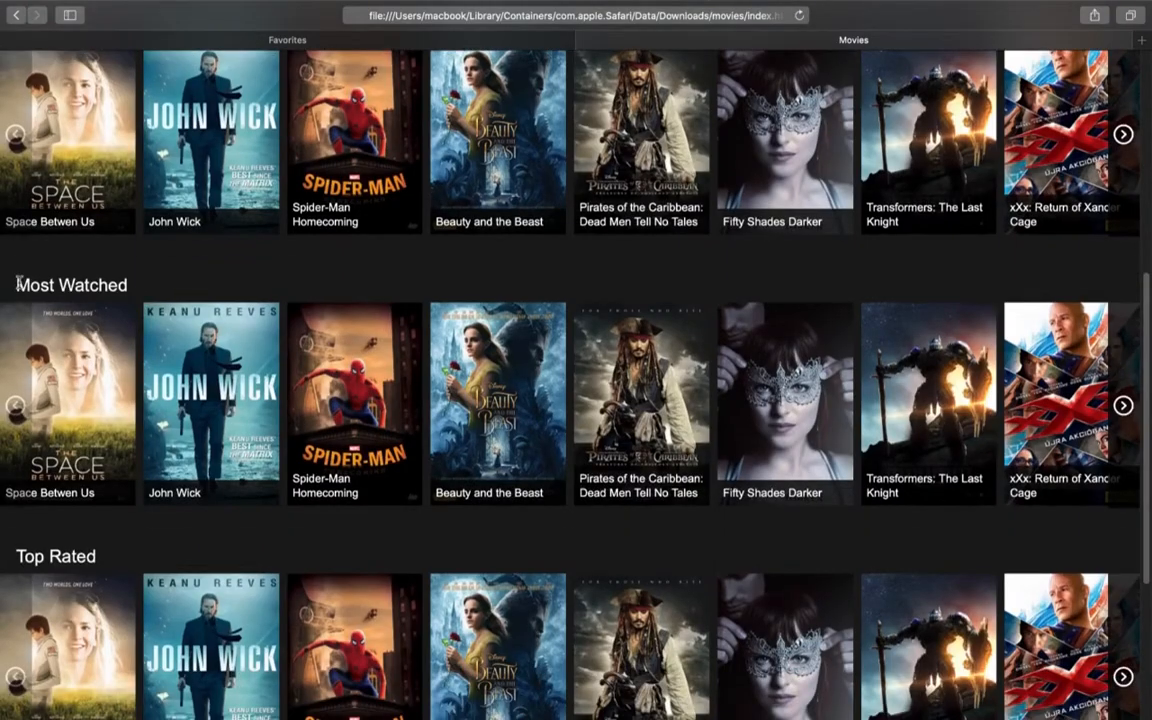
# Step: Add '- status [recently added - most watched' after the year field
pyautogui.scroll(-3)
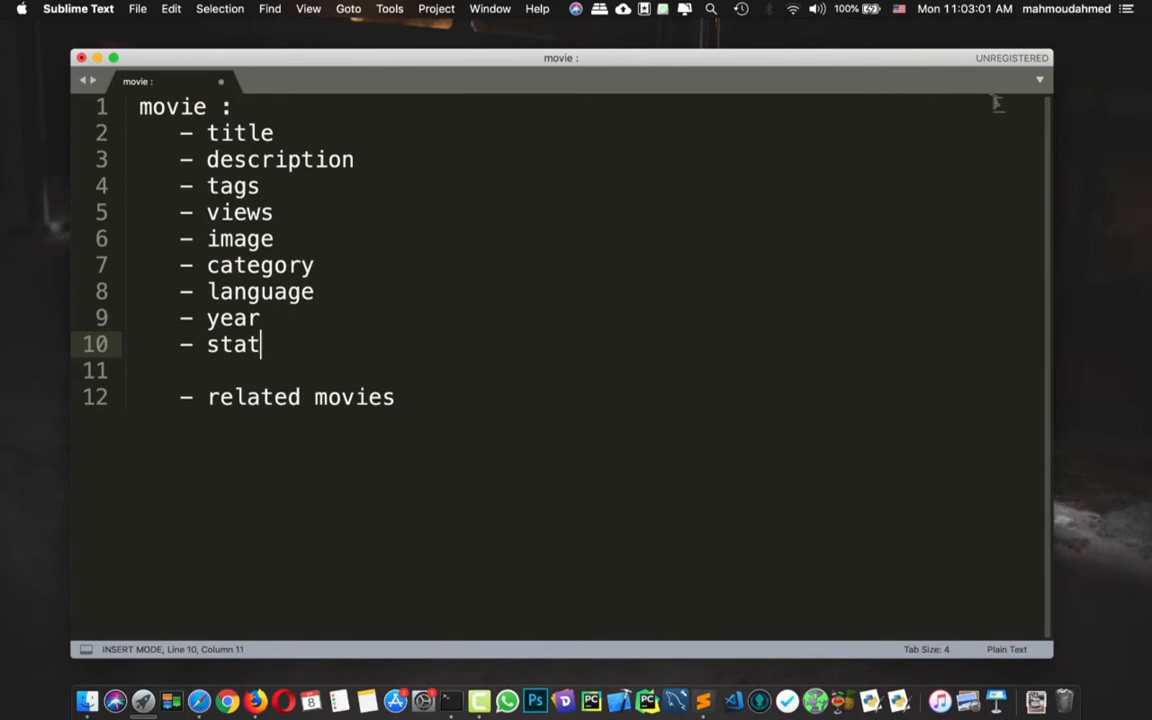
pyautogui.write('us []')
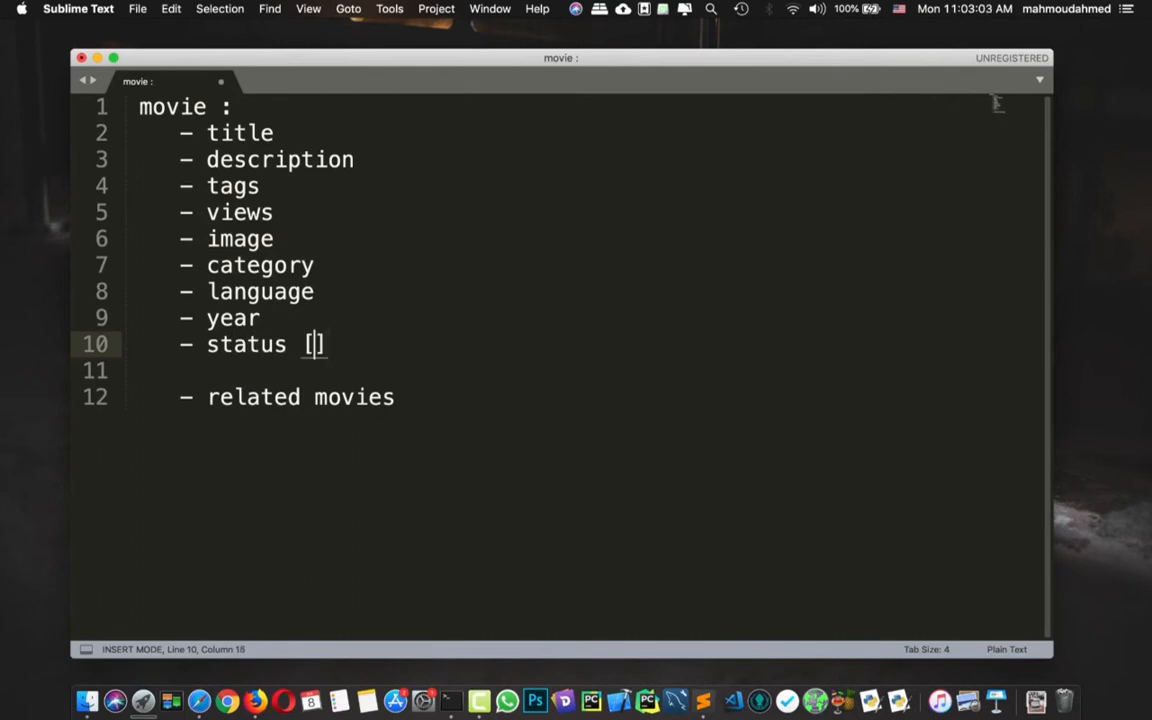
pyautogui.write('recently added - most')
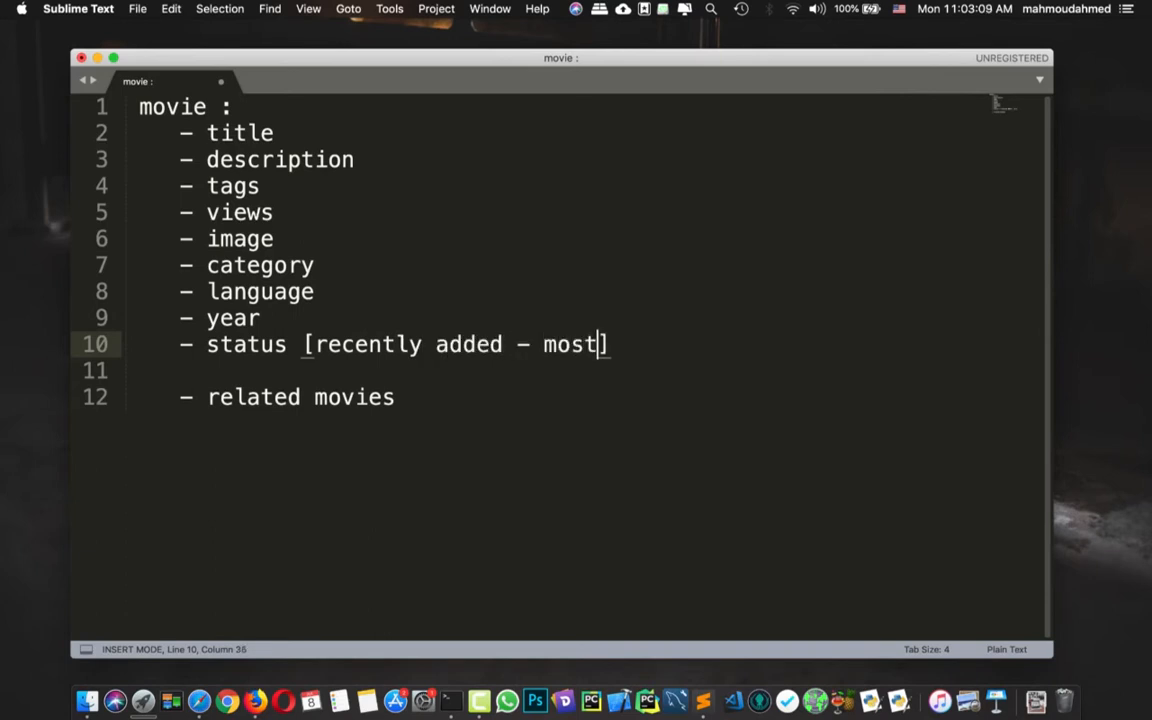
pyautogui.write('watched')
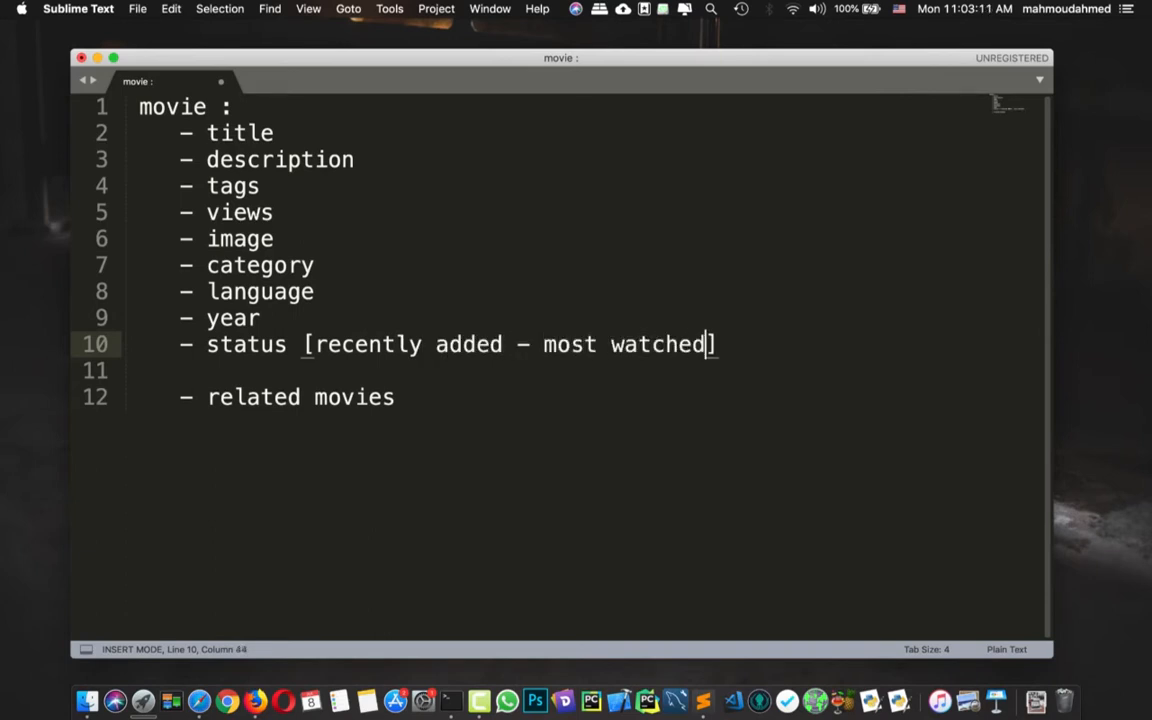
pyautogui.write('-')
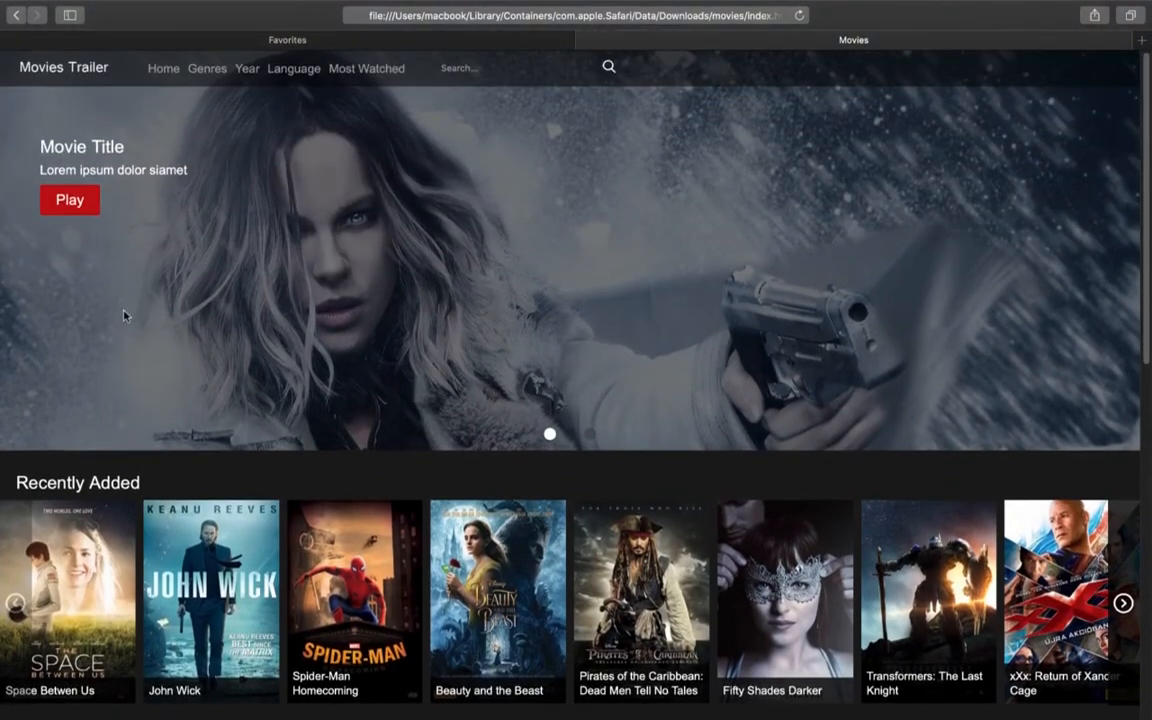
pyautogui.click(520, 68)
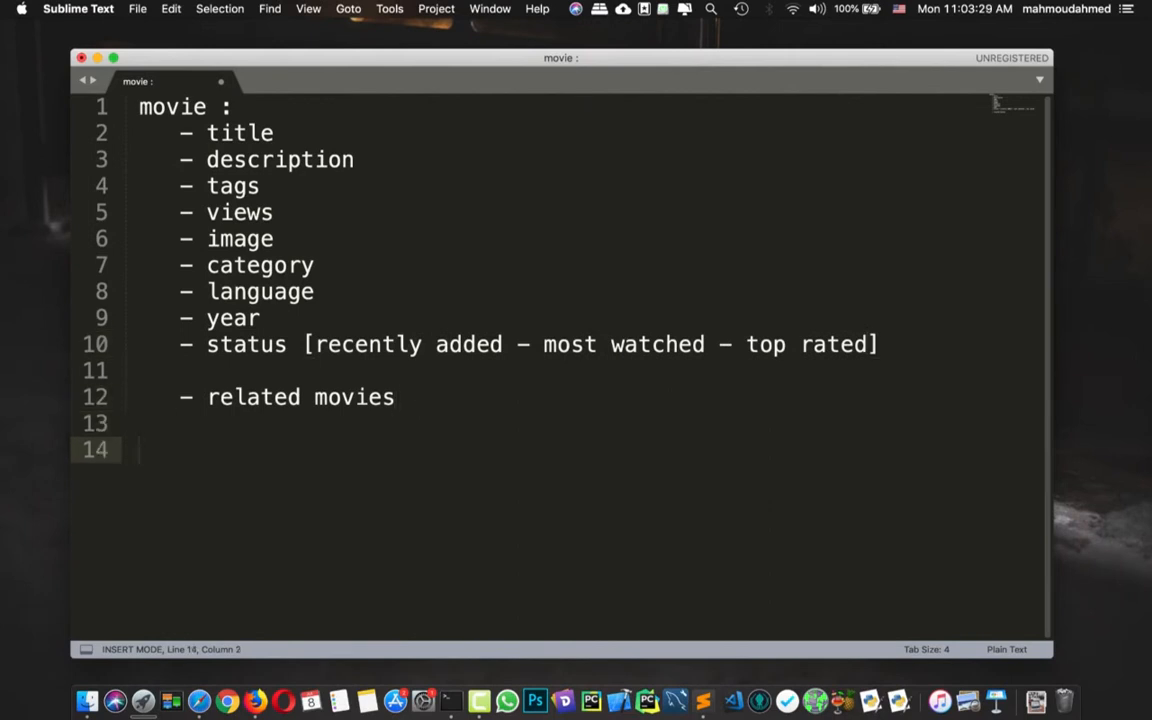
pyautogui.write('- search')
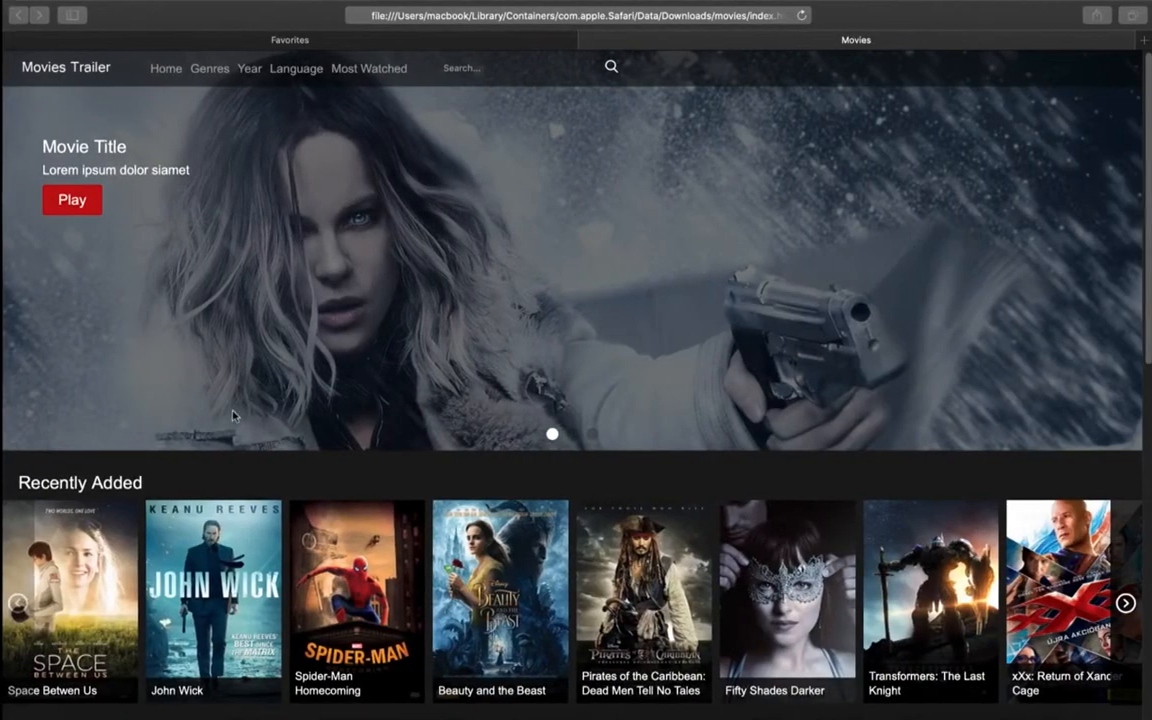
pyautogui.scroll(-3)
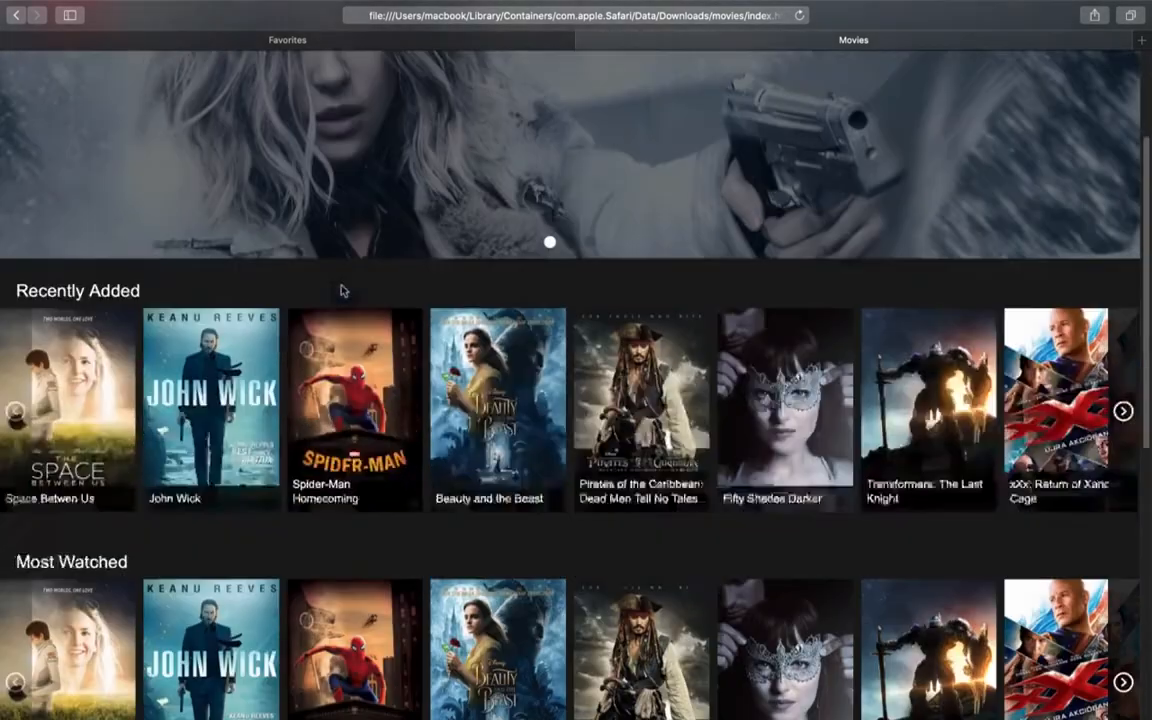
pyautogui.scroll(-3)
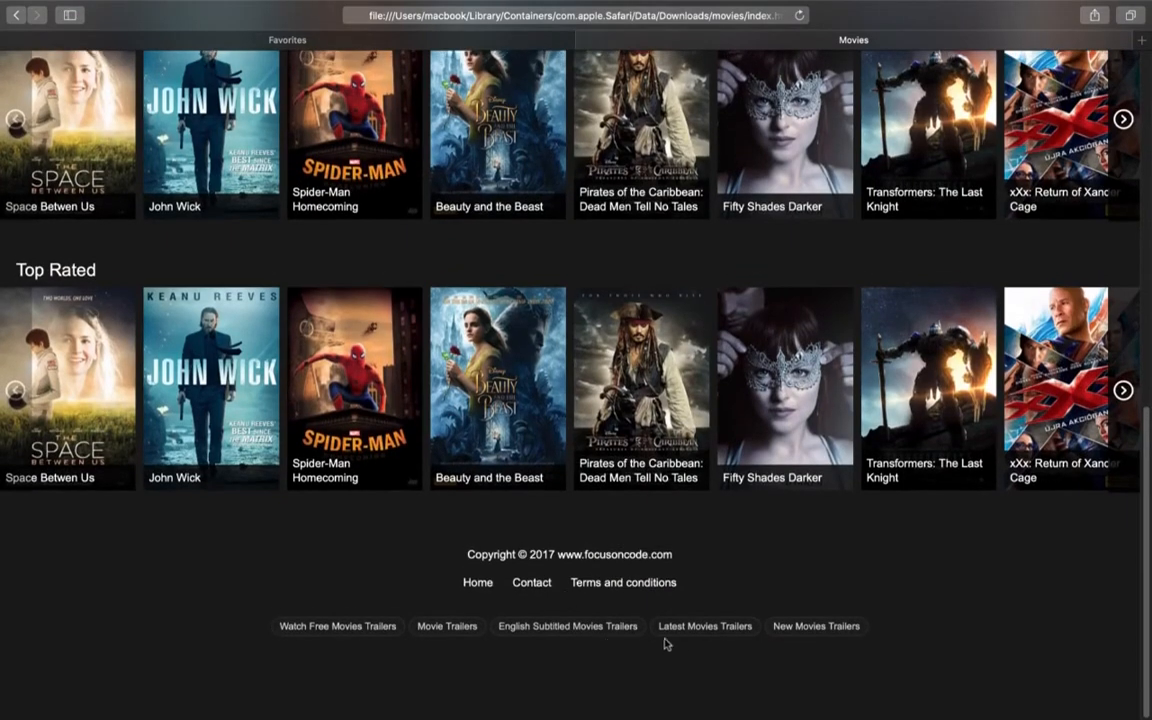
pyautogui.moveTo(550, 576)
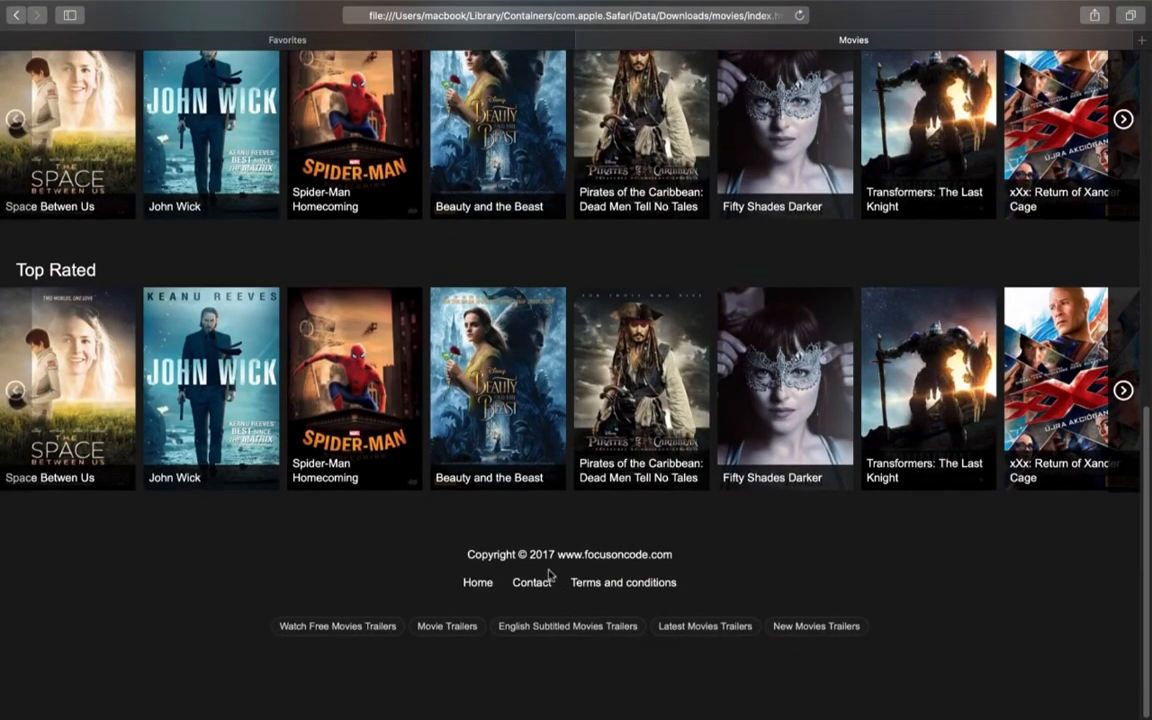
pyautogui.scroll(3)
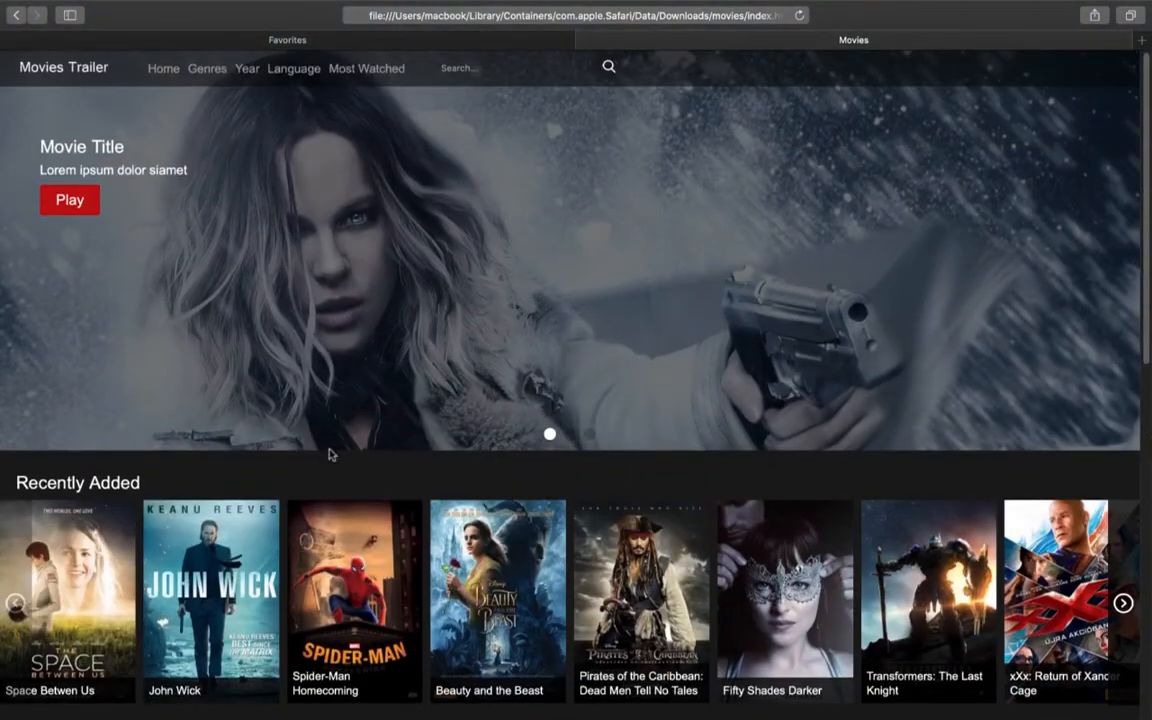
# Step: Revisit the Space Between Us page's Links and Related movies sections
pyautogui.click(68, 600)
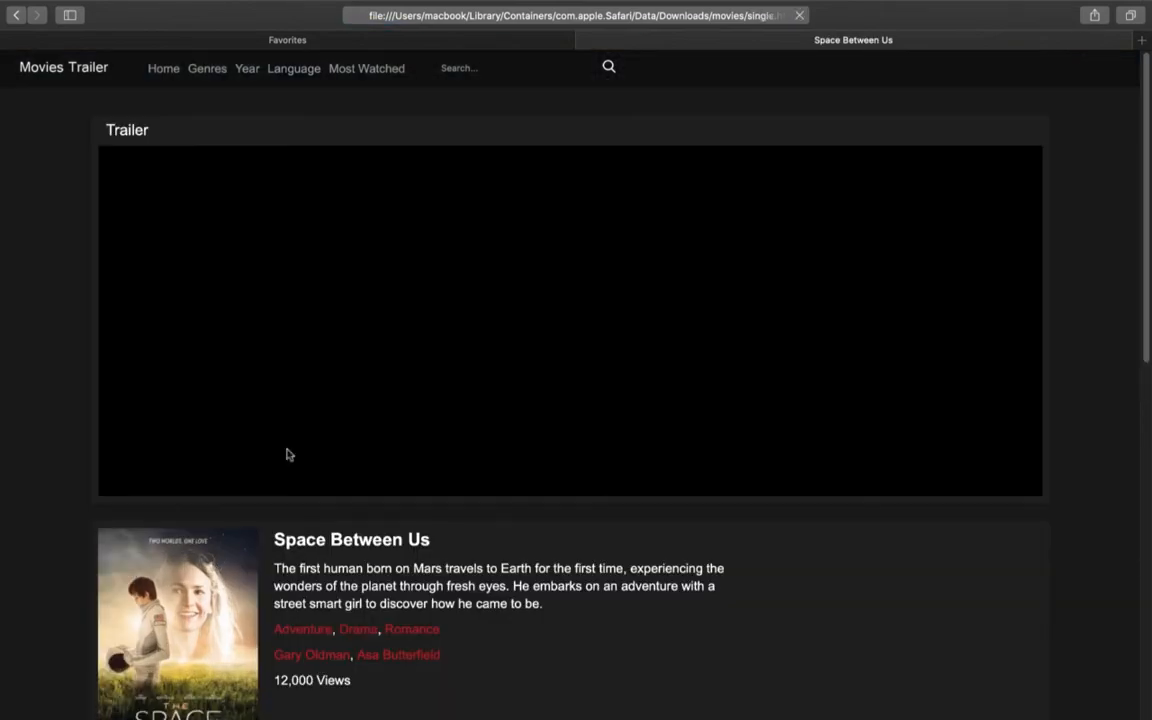
pyautogui.scroll(-3)
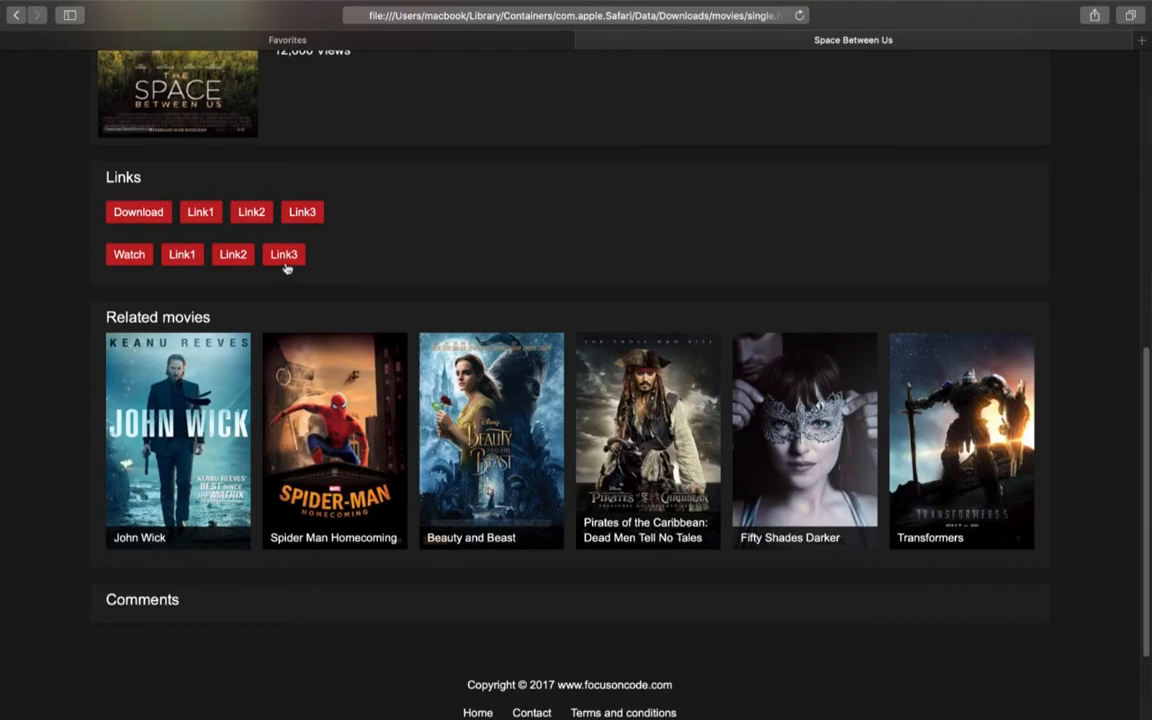
pyautogui.moveTo(312, 260)
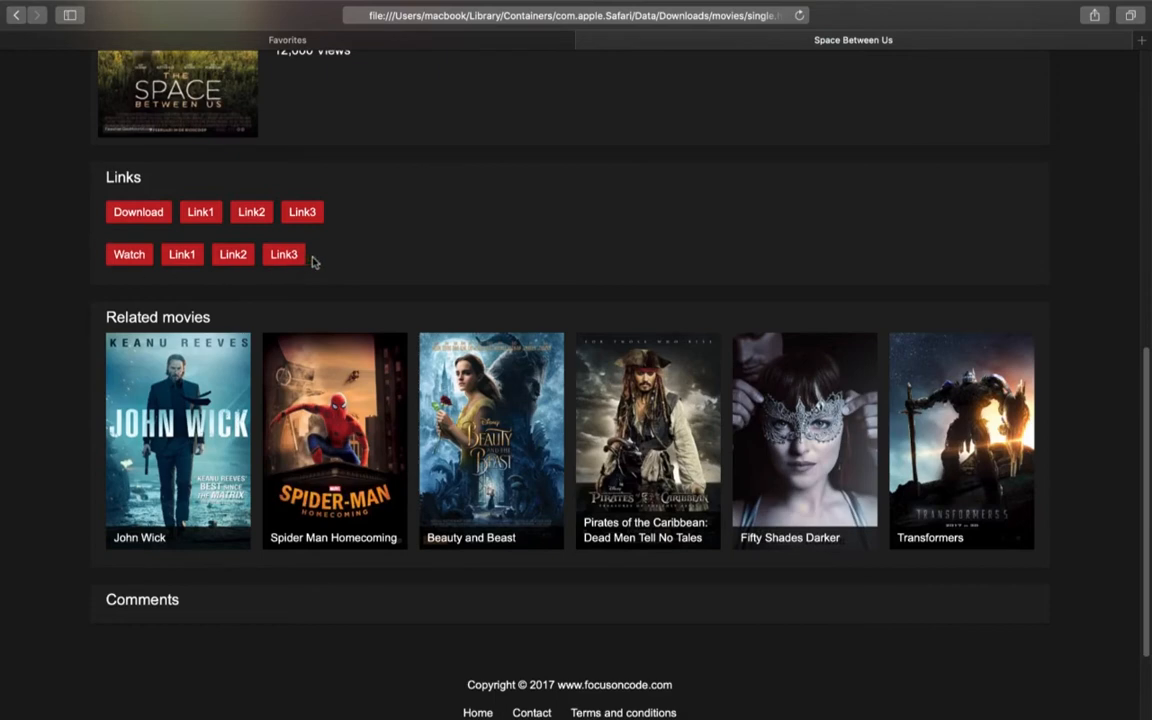
pyautogui.moveTo(112, 208)
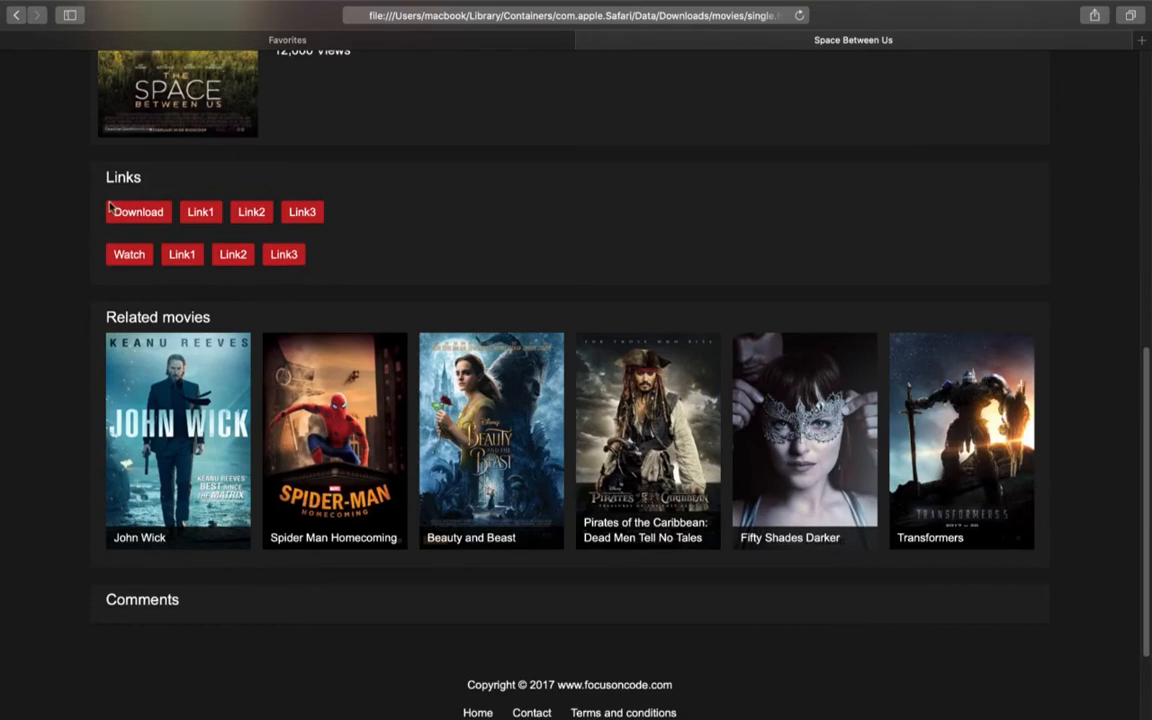
pyautogui.moveTo(252, 212)
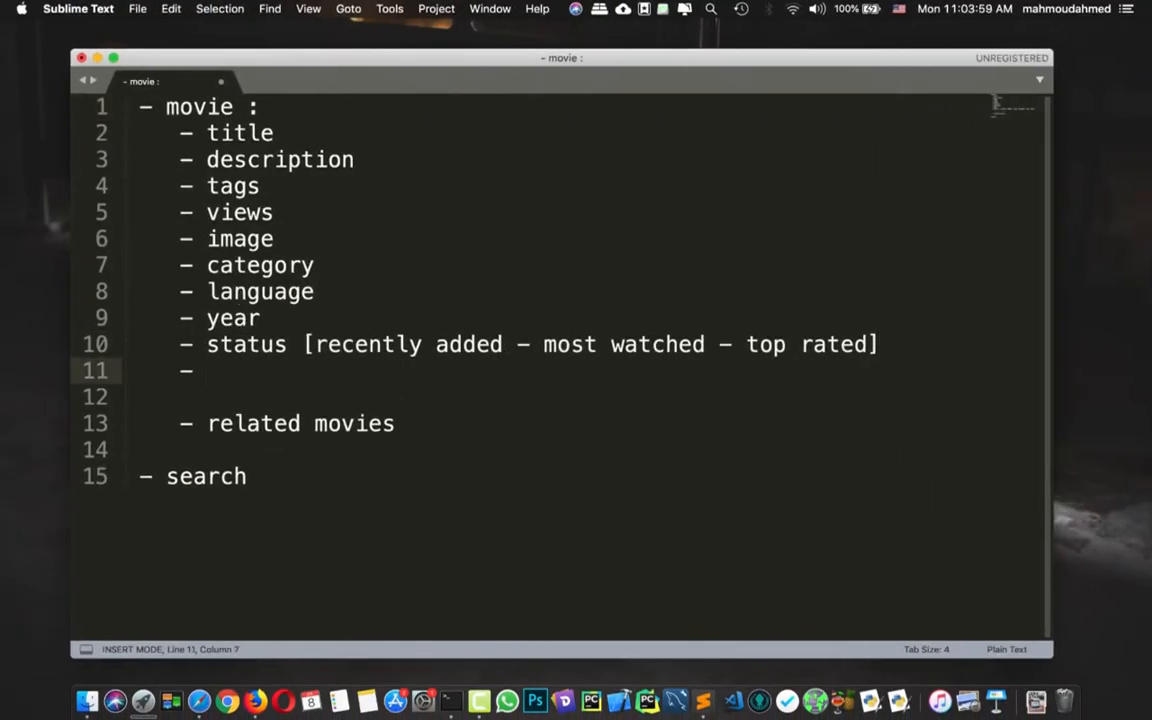
# Step: Add '- download links' and '- watch links' lines after status
pyautogui.write('download links')
pyautogui.write('-')
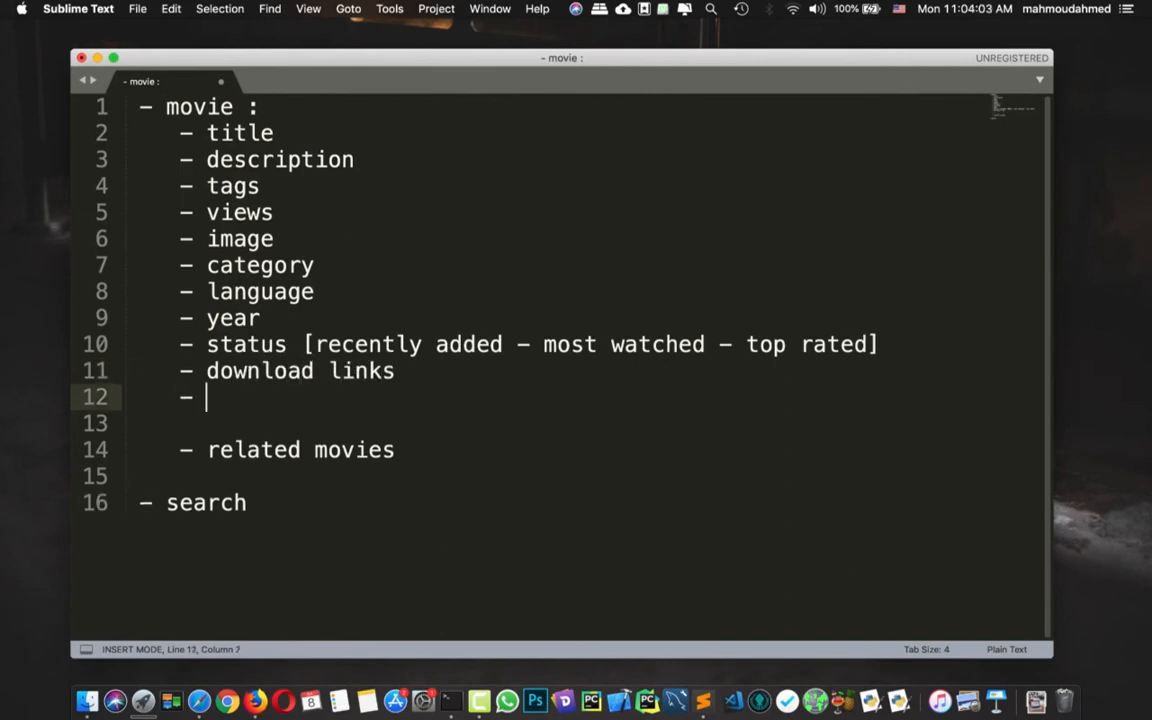
pyautogui.write('watch li')
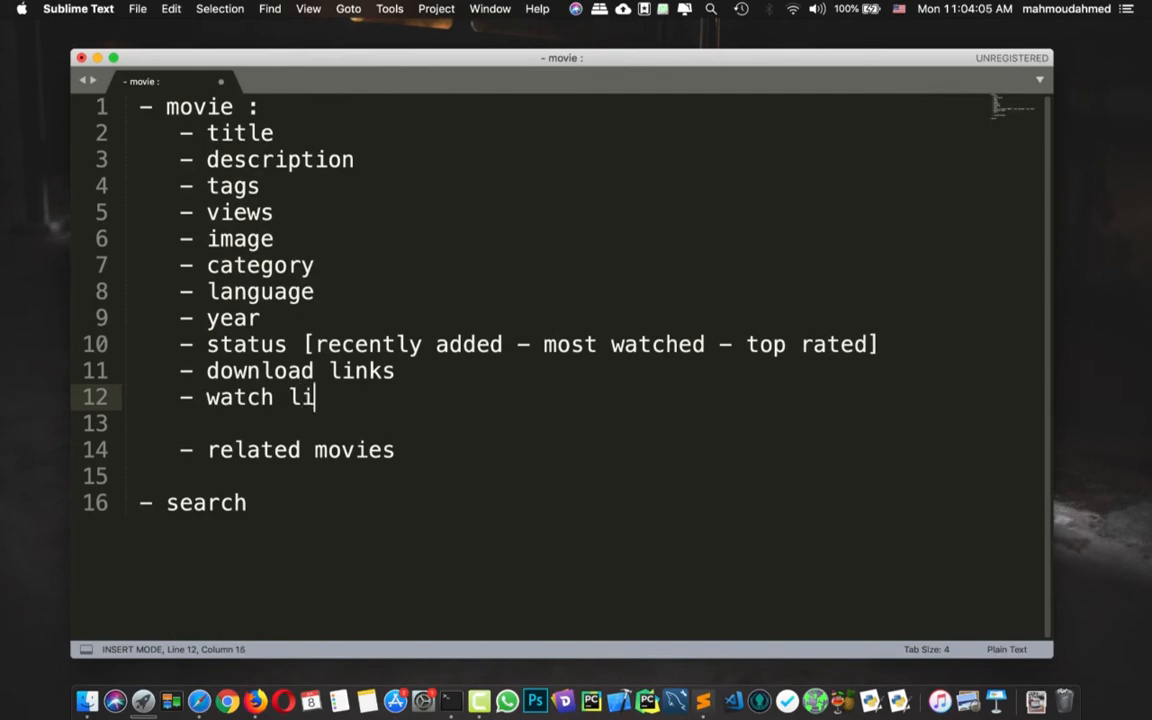
pyautogui.write('nks')
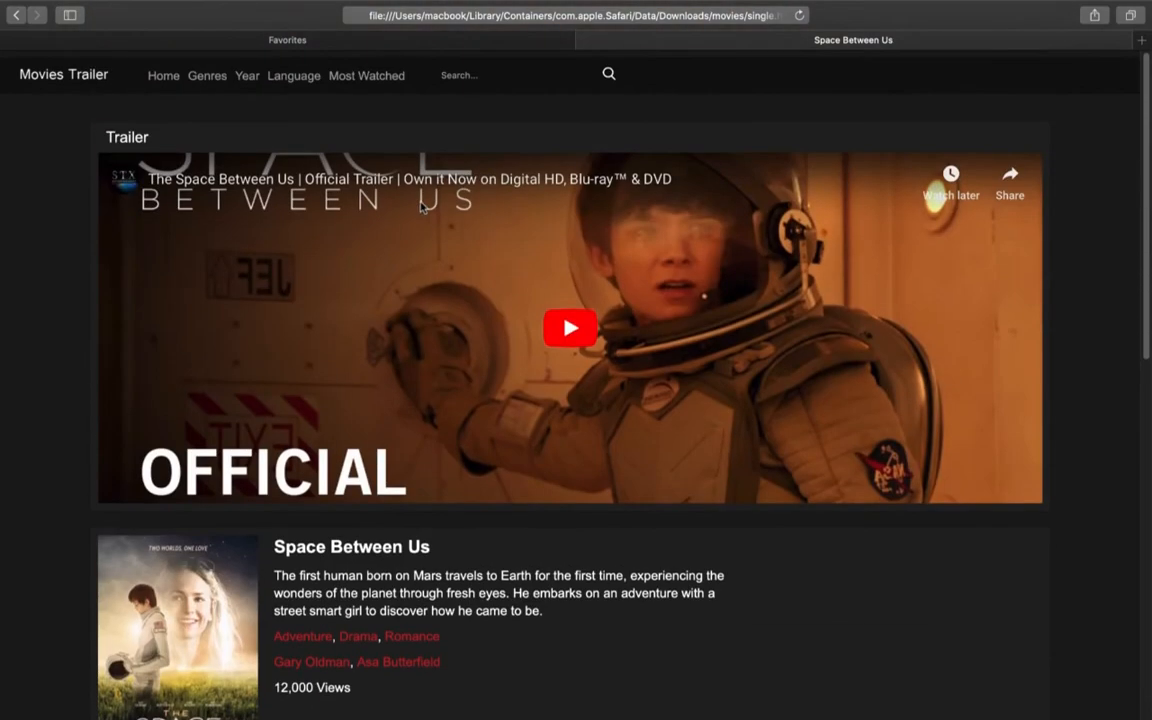
pyautogui.scroll(-3)
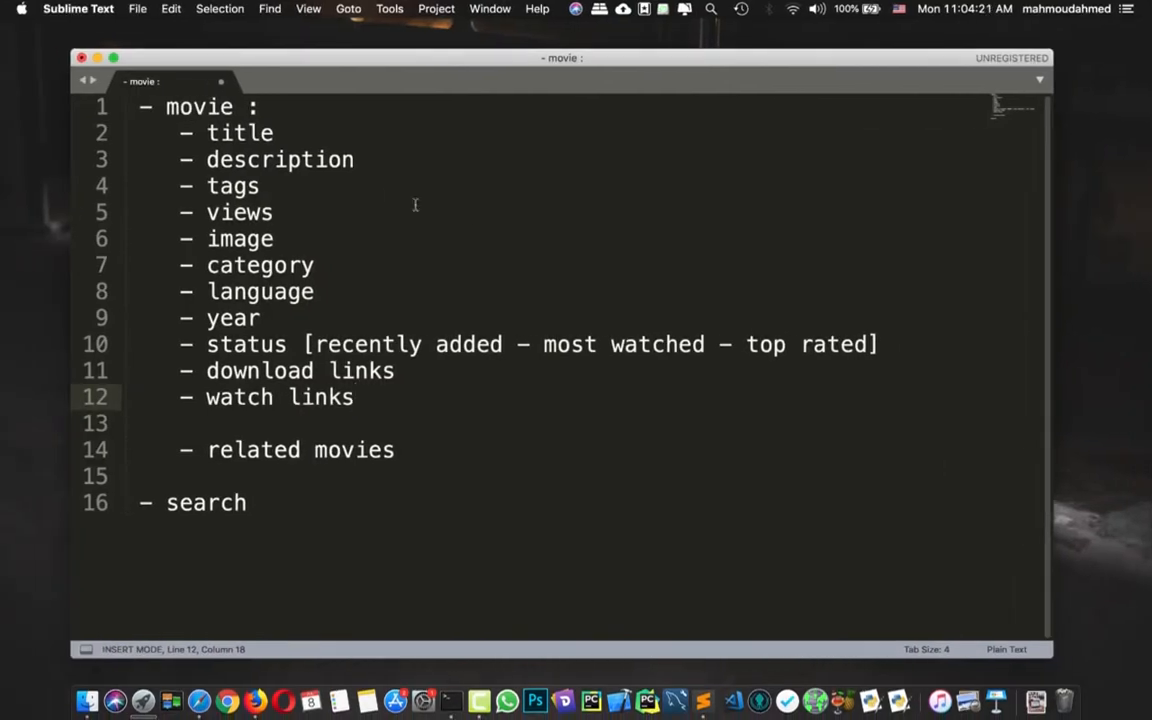
# Step: Rename views to 'views count' and year to 'year of production'
pyautogui.doubleClick(240, 132)
pyautogui.write(' of')
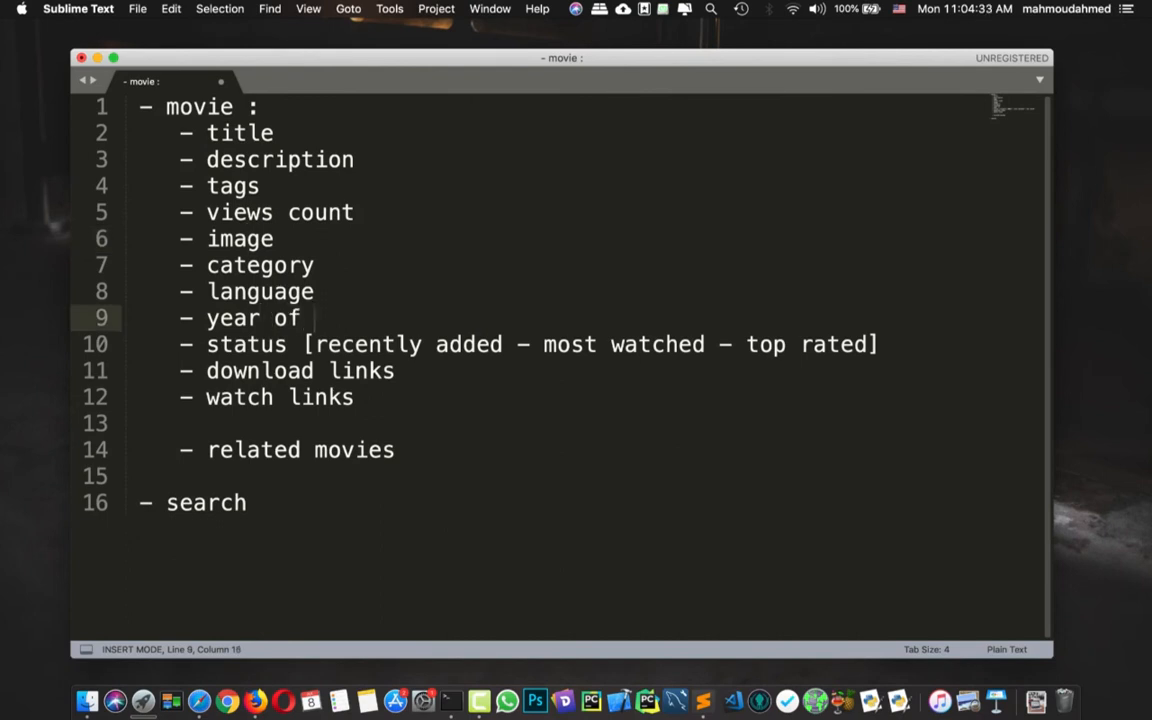
pyautogui.write('production')
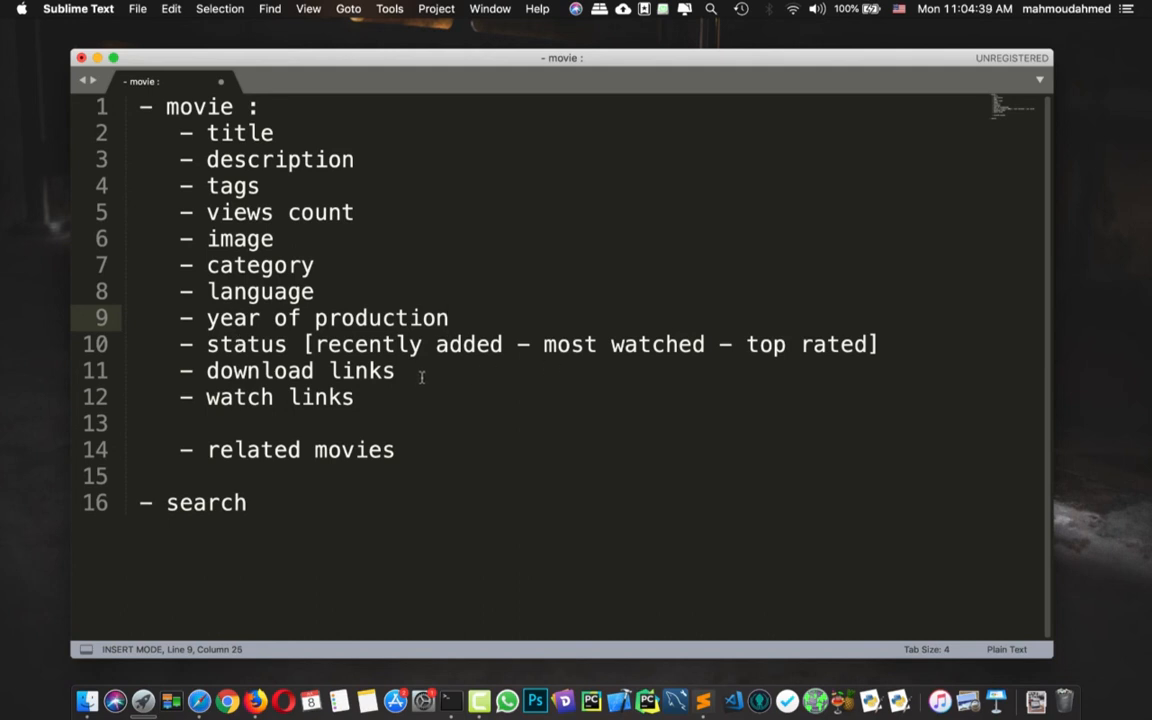
pyautogui.moveTo(392, 412)
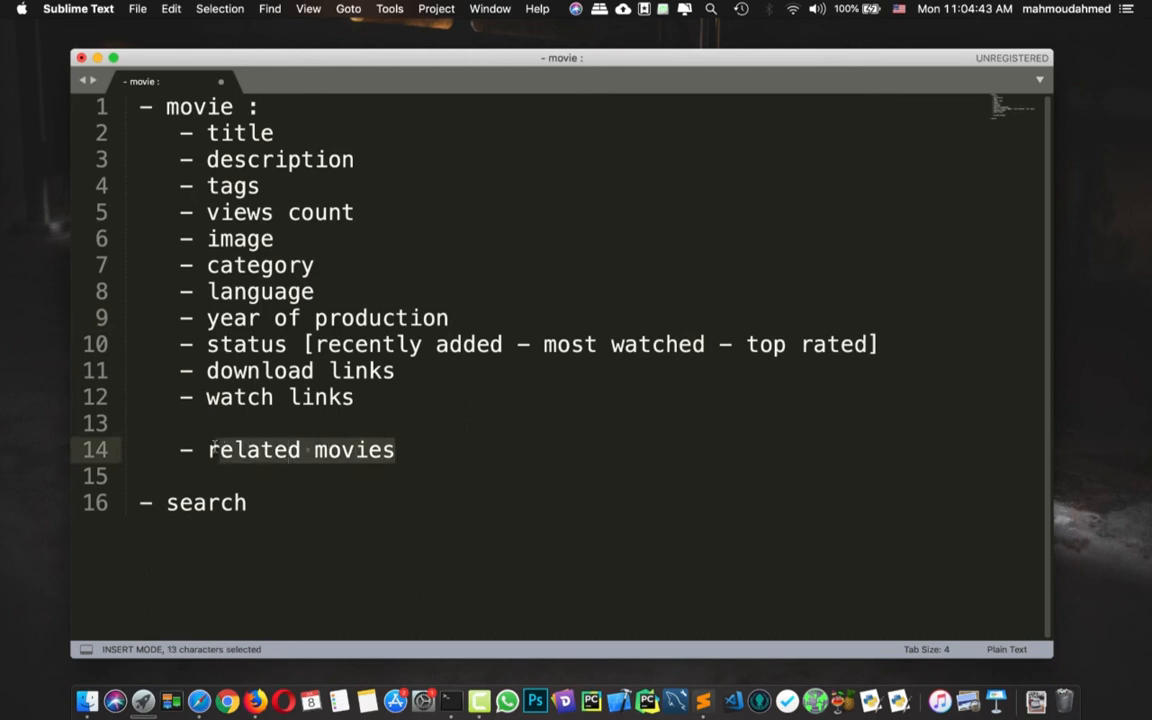
pyautogui.click(248, 504)
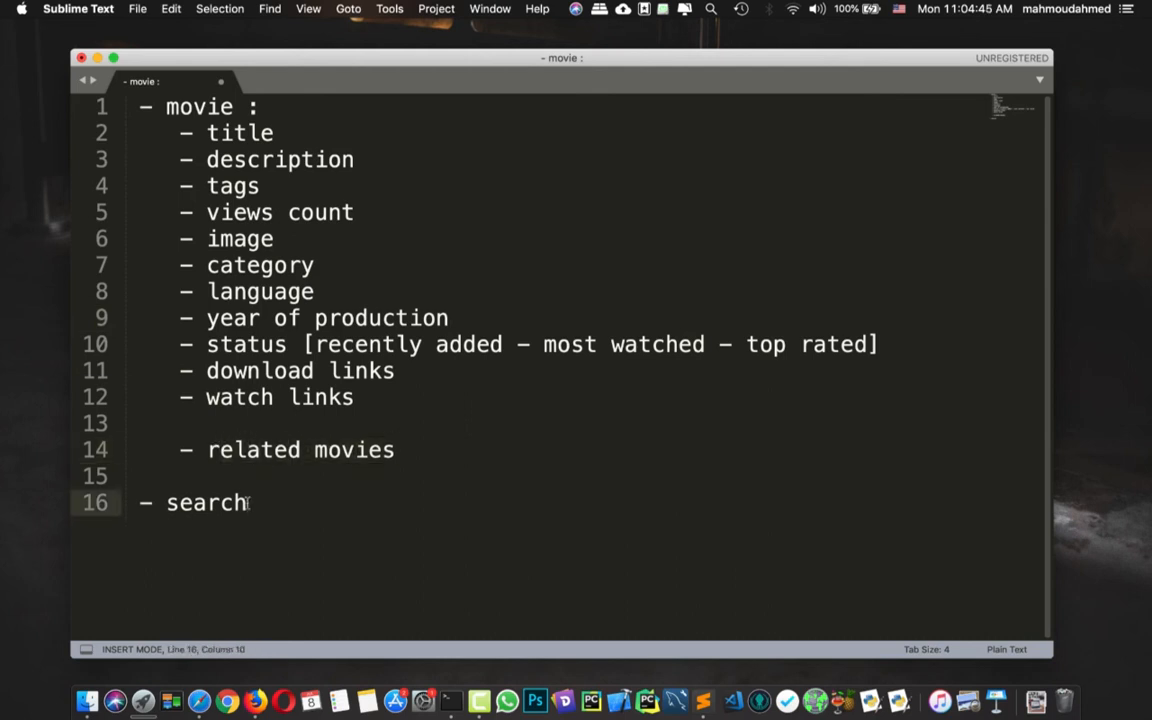